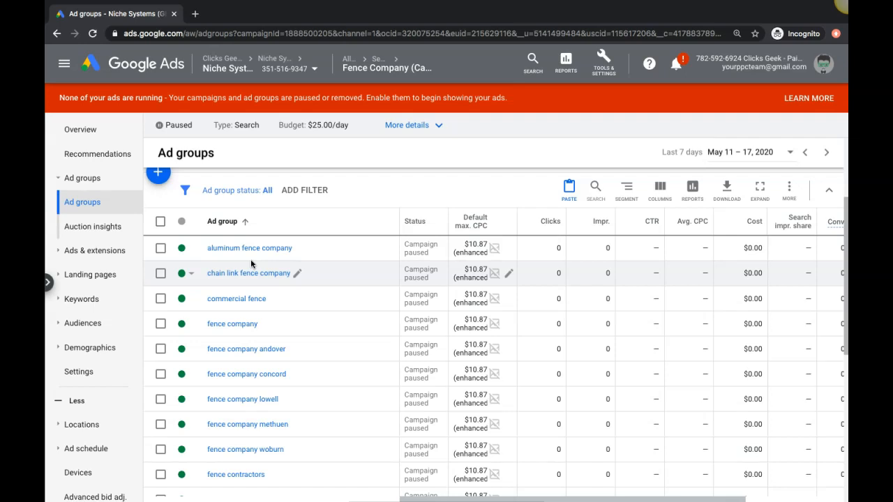
pyautogui.moveTo(298, 257)
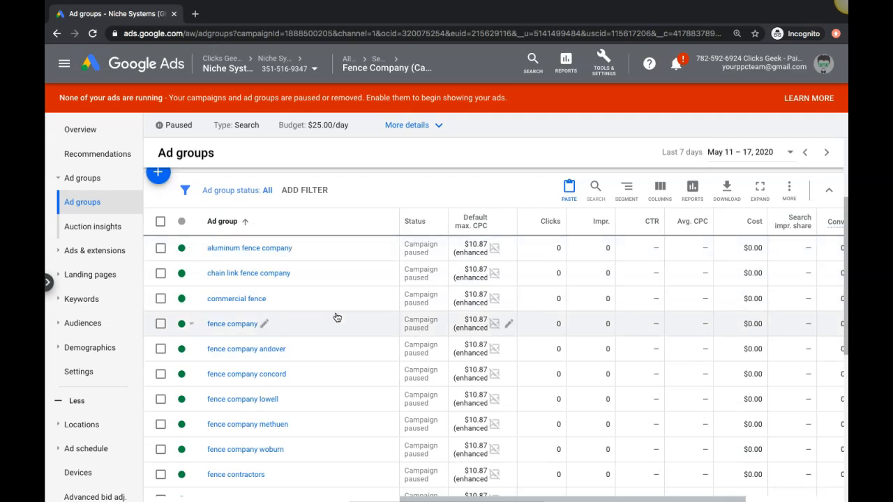
pyautogui.moveTo(360, 232)
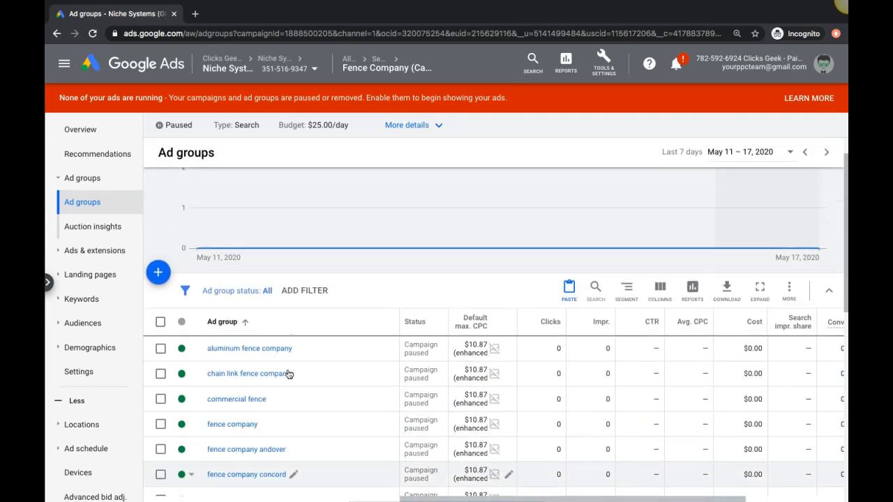
# - Navigate into the fence installations ad group and show its three expanded text ads
pyautogui.scroll(-3)
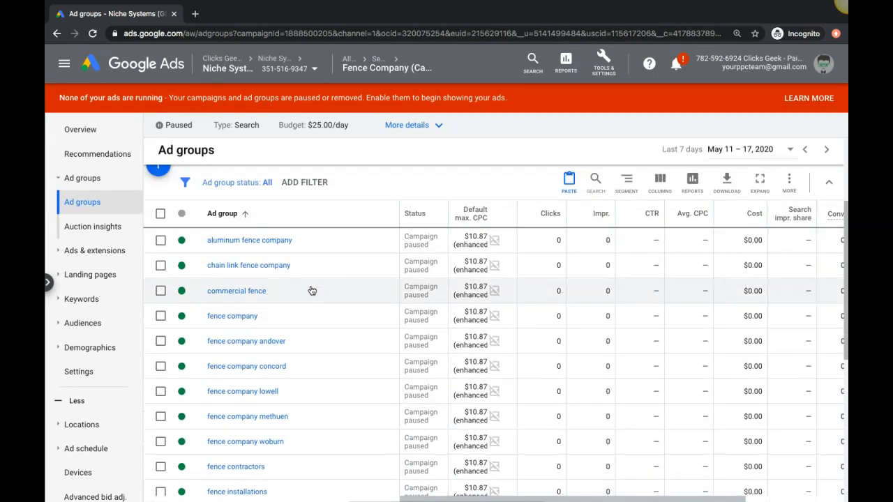
pyautogui.scroll(-3)
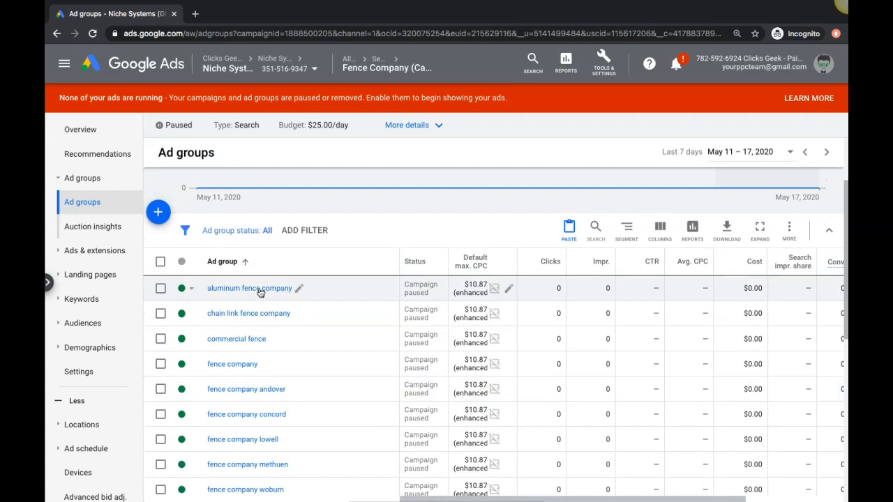
pyautogui.scroll(-3)
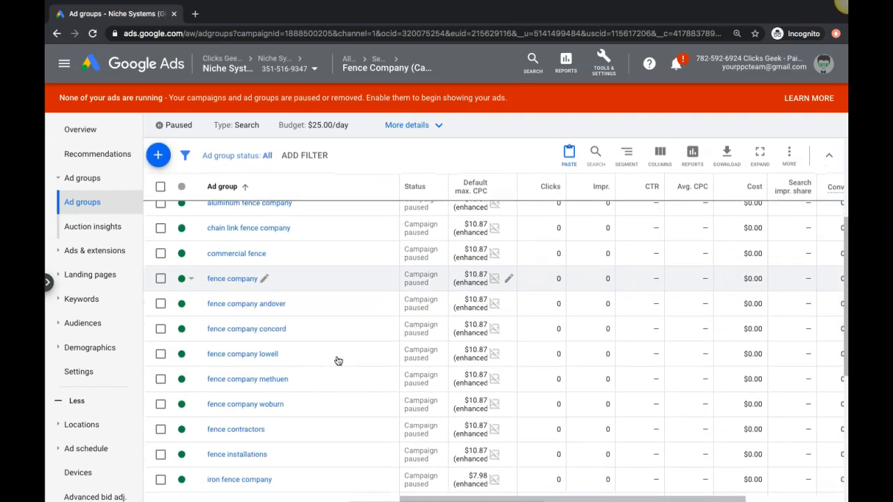
pyautogui.scroll(-3)
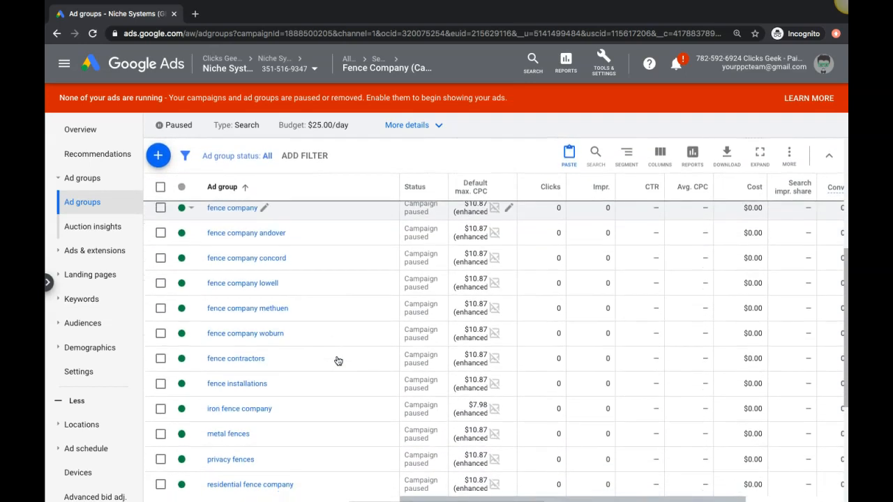
pyautogui.scroll(-3)
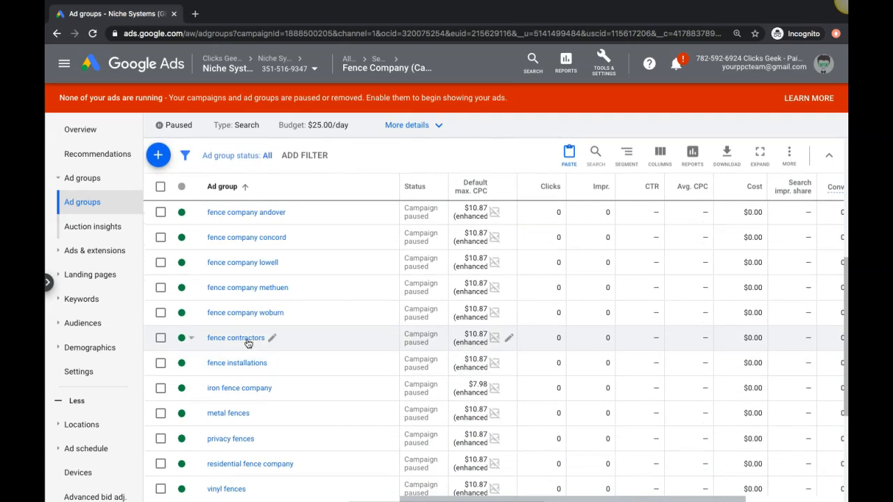
pyautogui.scroll(-3)
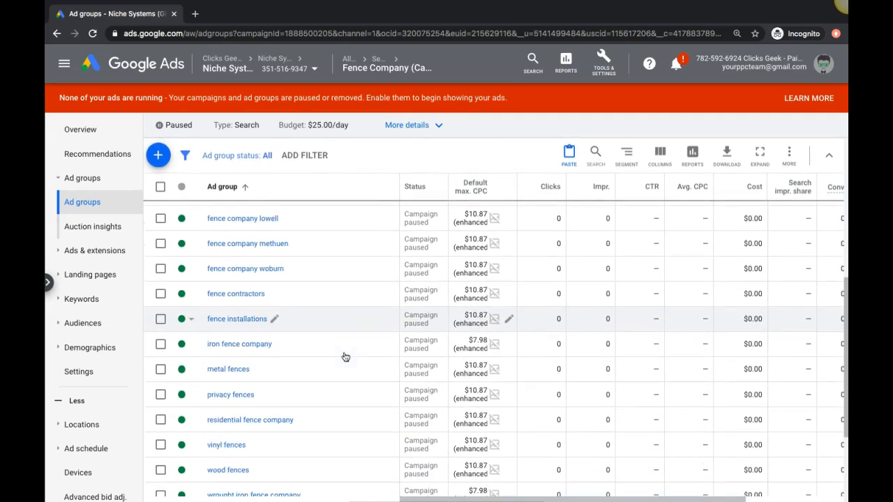
pyautogui.scroll(-3)
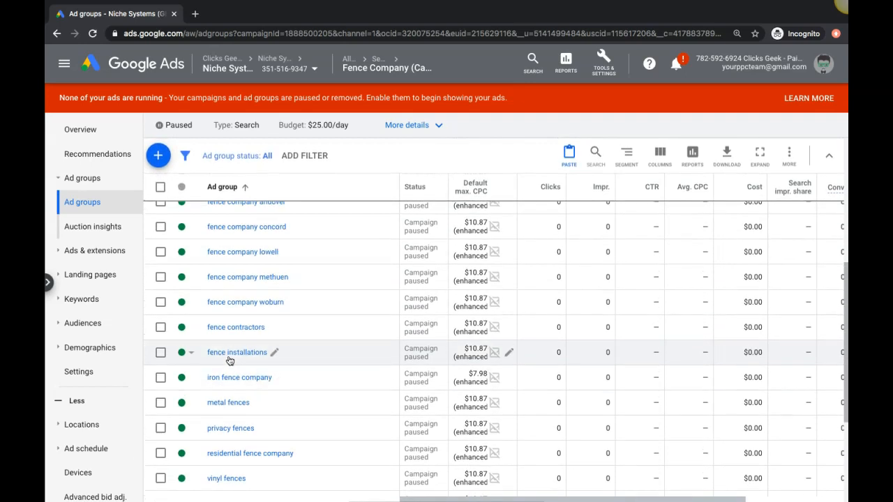
pyautogui.click(237, 352)
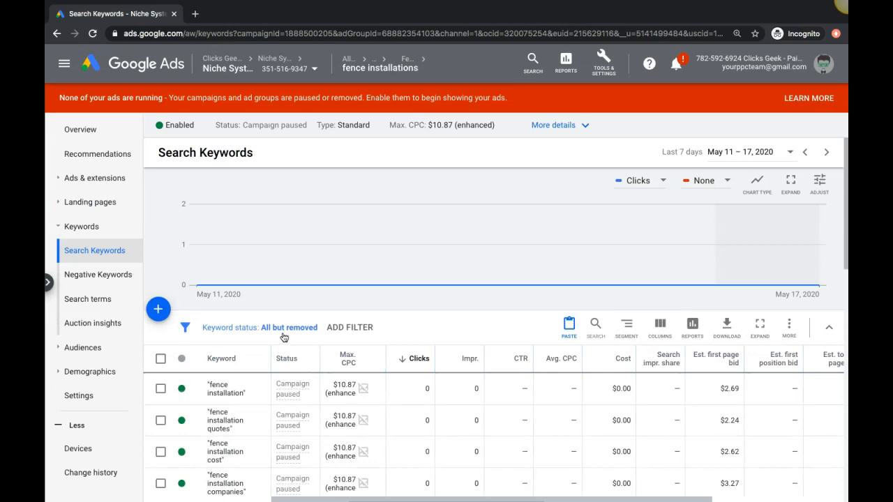
pyautogui.moveTo(81, 179)
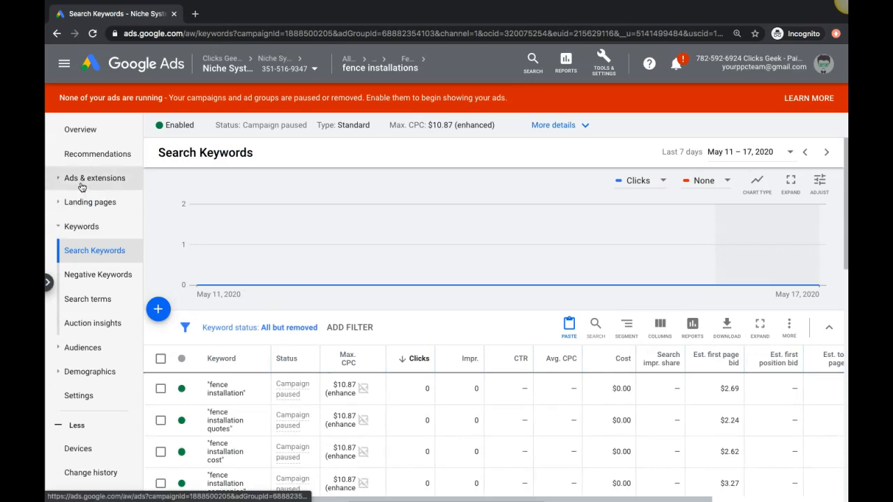
pyautogui.click(92, 179)
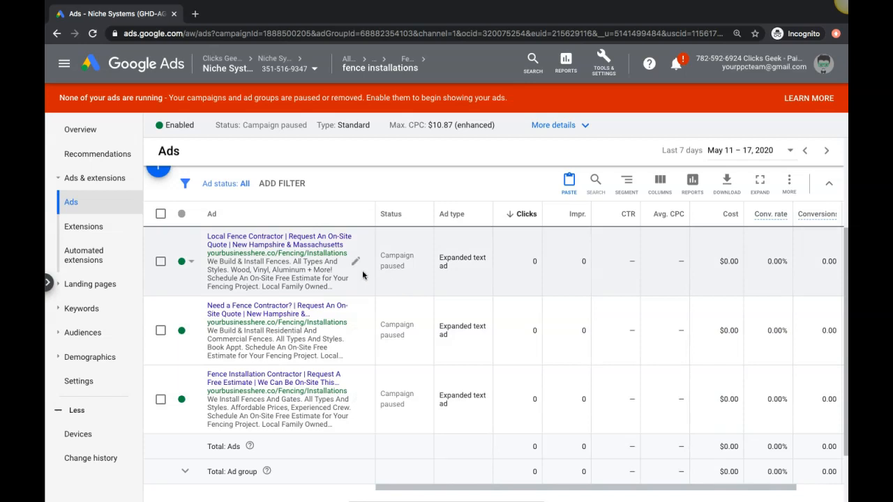
pyautogui.moveTo(371, 374)
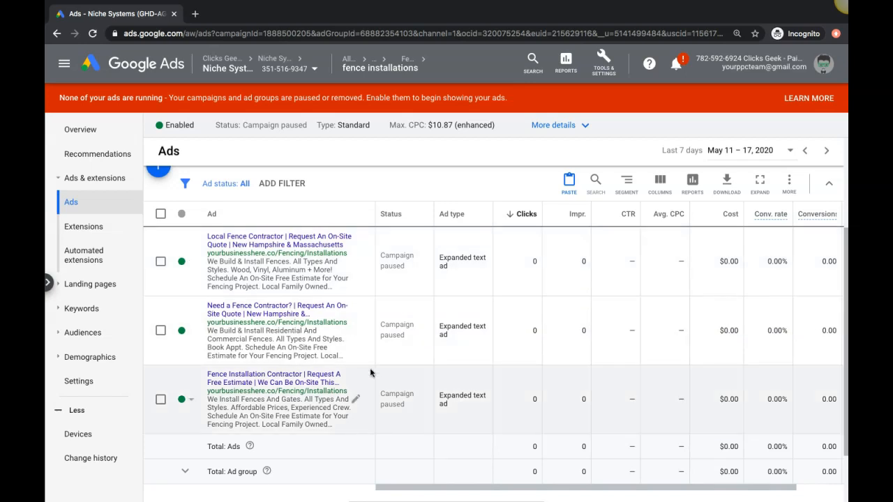
pyautogui.moveTo(363, 307)
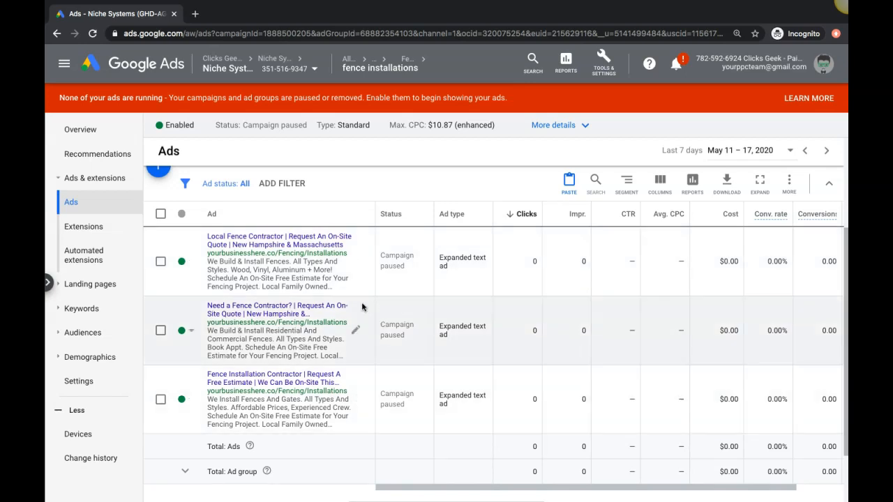
pyautogui.moveTo(217, 252)
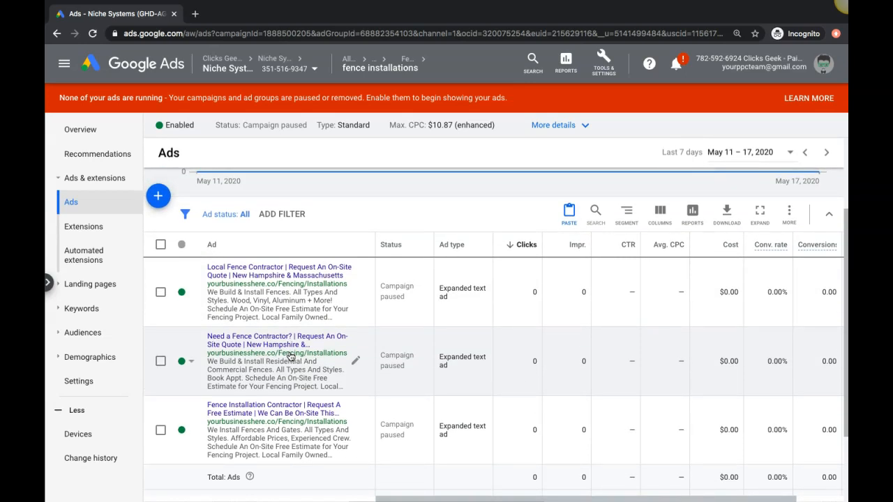
pyautogui.moveTo(322, 360)
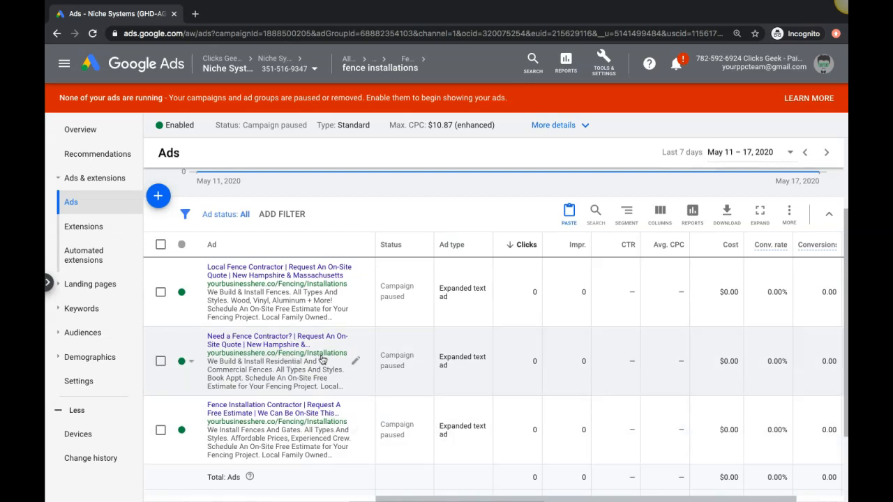
pyautogui.moveTo(293, 309)
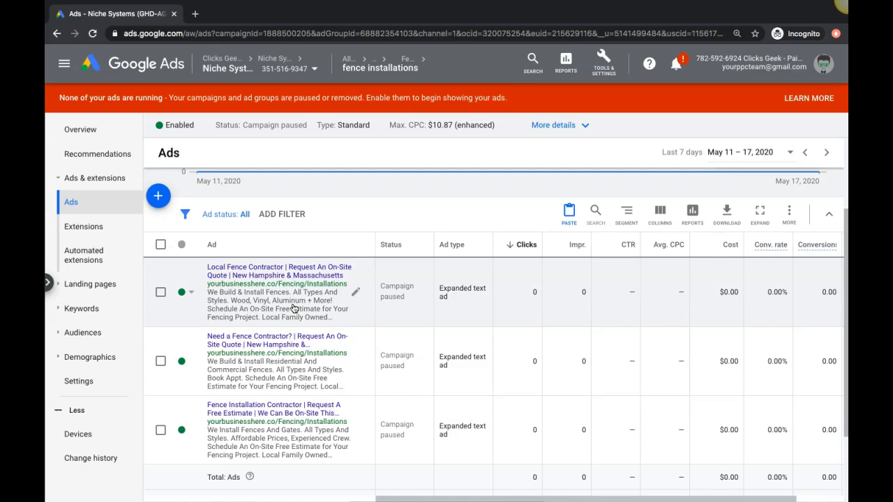
pyautogui.moveTo(334, 310)
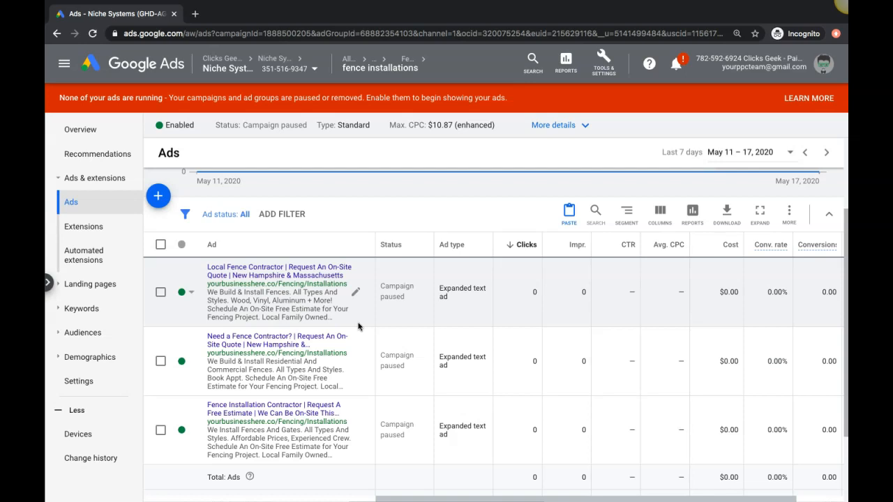
pyautogui.moveTo(333, 371)
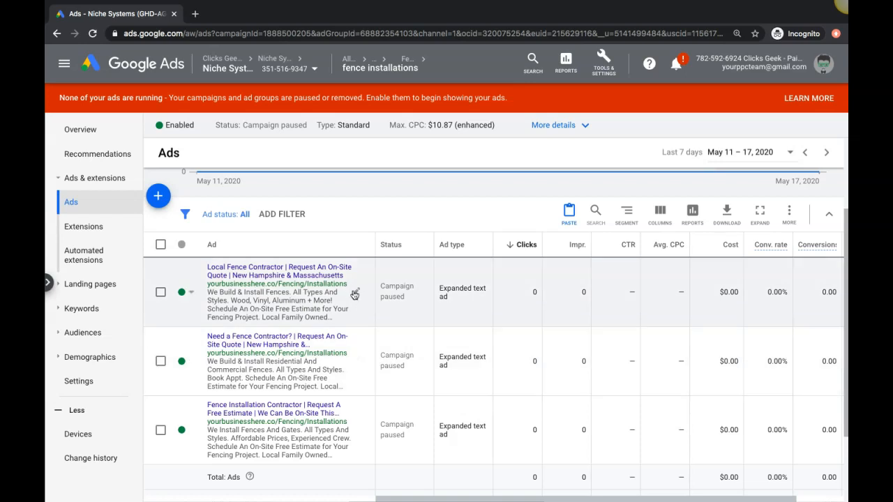
pyautogui.moveTo(355, 296)
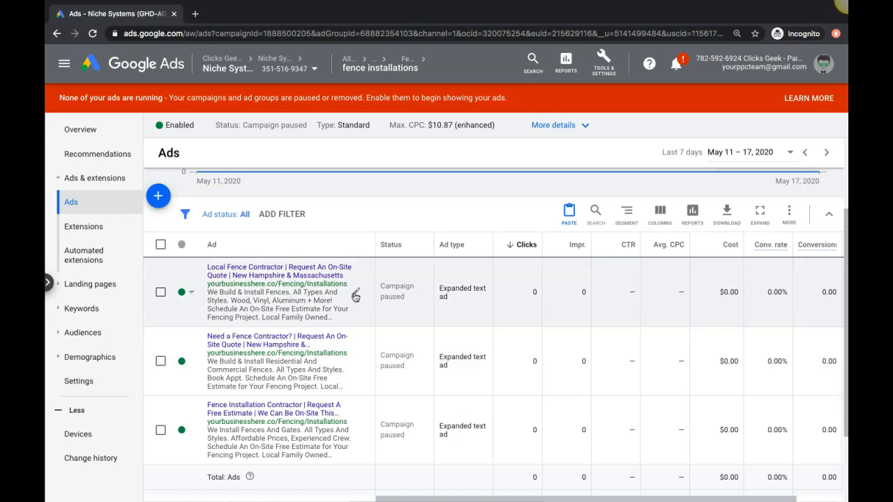
# - Open the Local Fence Contractor ad for editing and scroll to its ad URL options
pyautogui.click(356, 292)
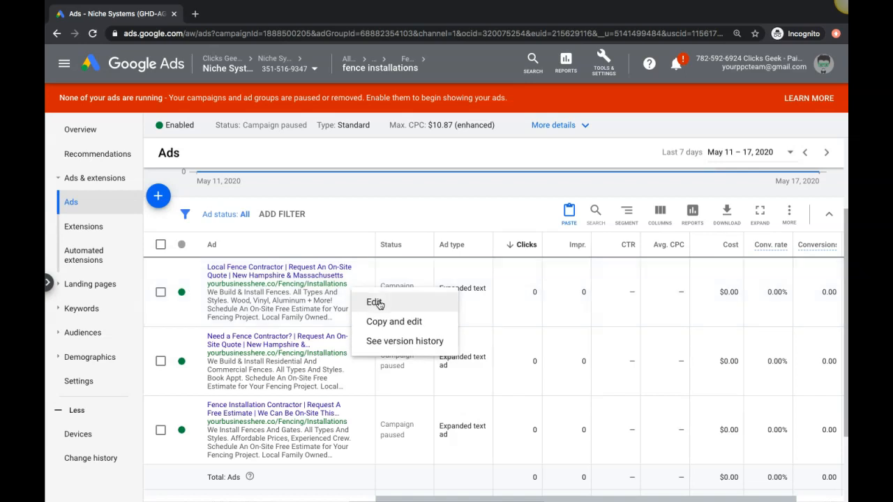
pyautogui.click(373, 301)
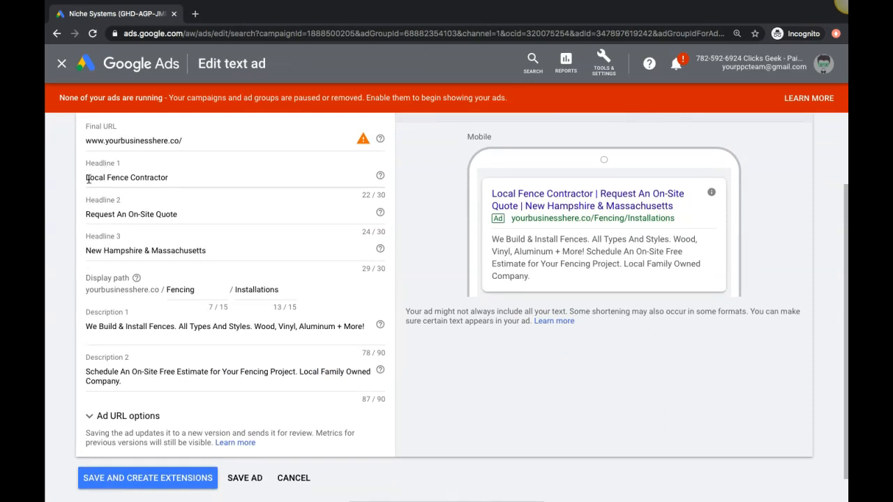
pyautogui.moveTo(187, 229)
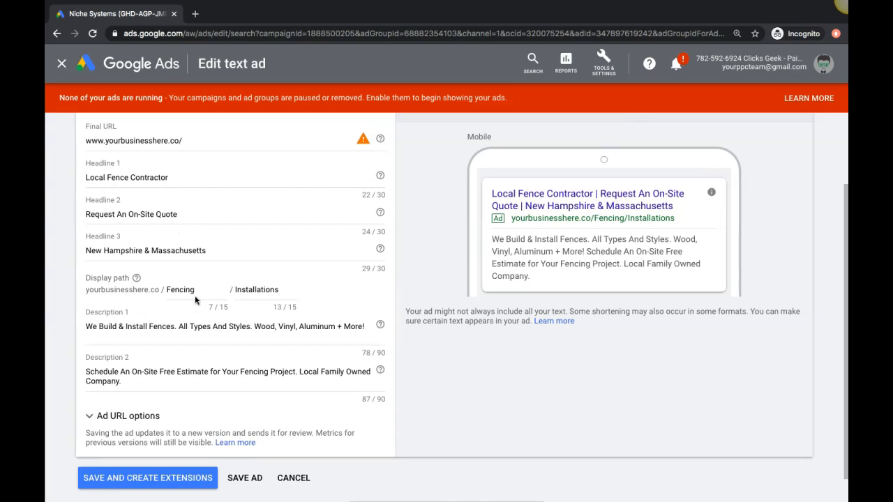
pyautogui.moveTo(269, 298)
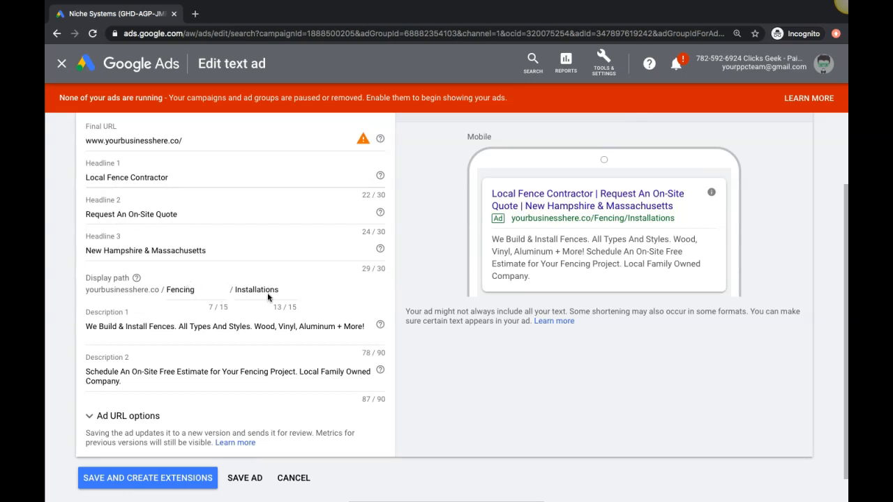
pyautogui.scroll(-3)
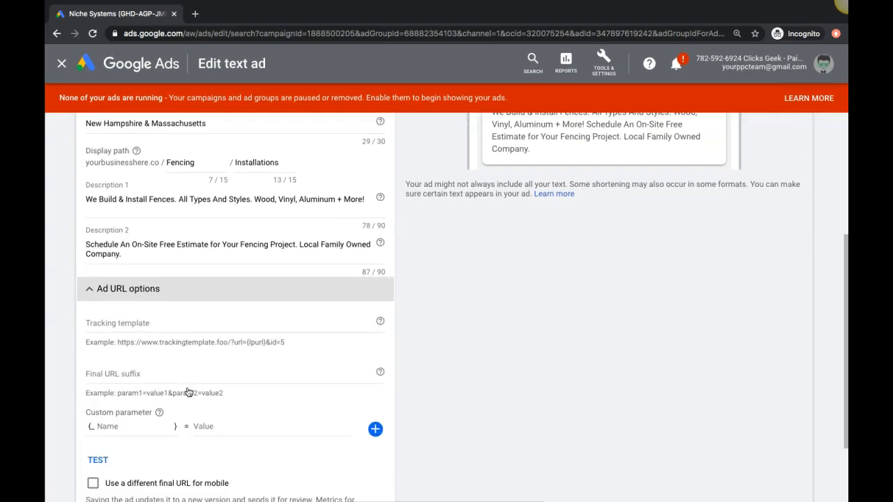
pyautogui.scroll(-3)
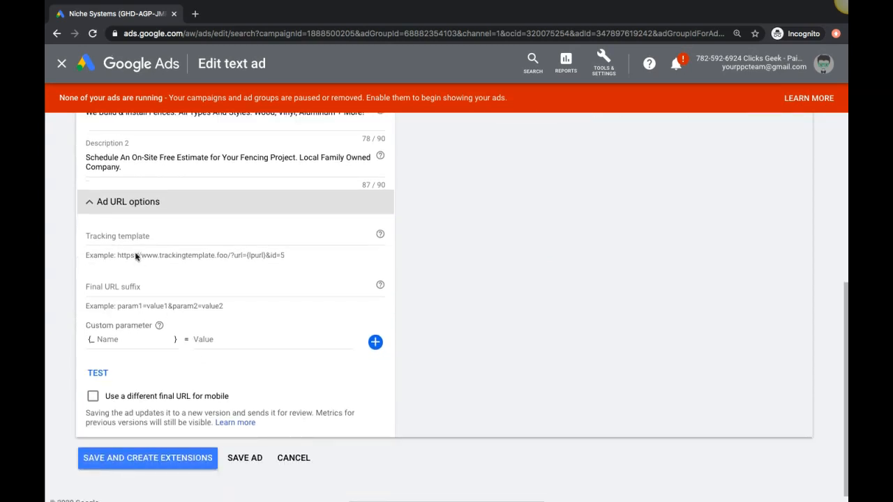
# - Replace Headline 2 with "Call to Schedule a Free Quote"
pyautogui.click(128, 200)
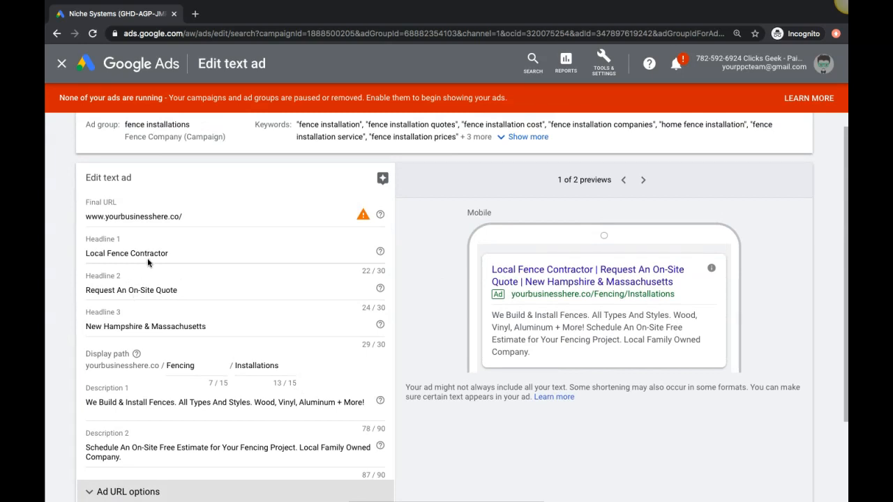
pyautogui.moveTo(180, 261)
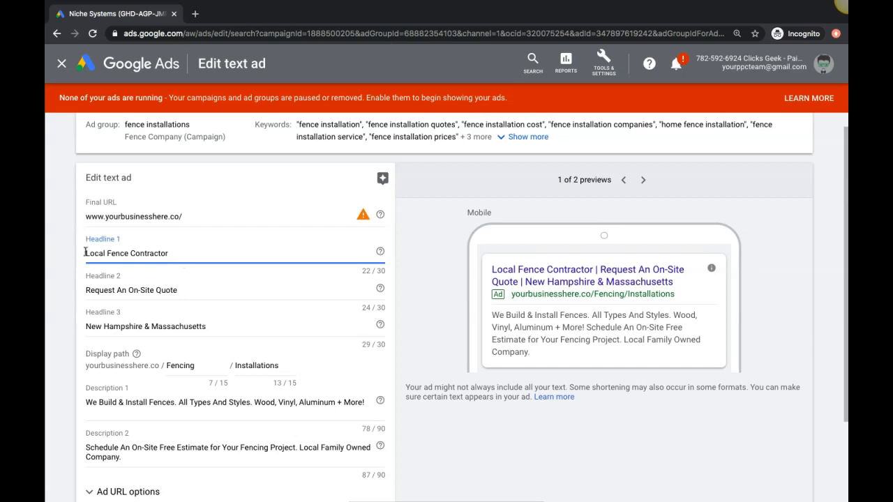
pyautogui.moveTo(179, 263)
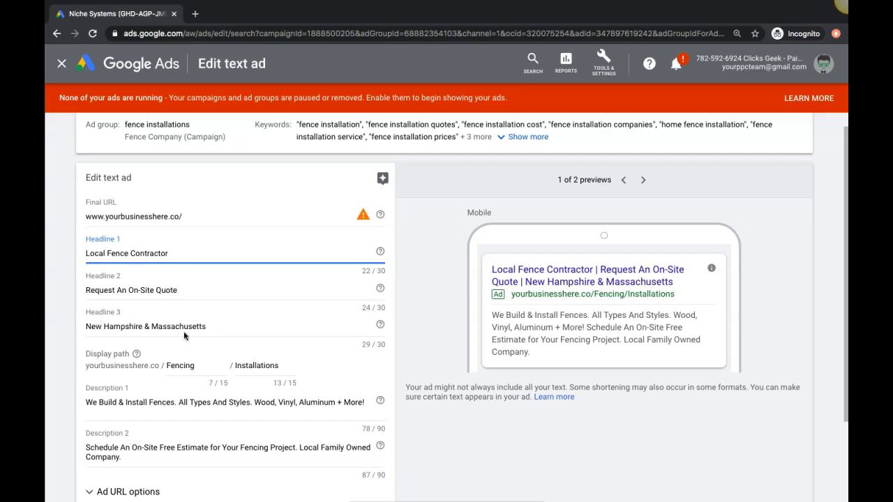
pyautogui.moveTo(134, 293)
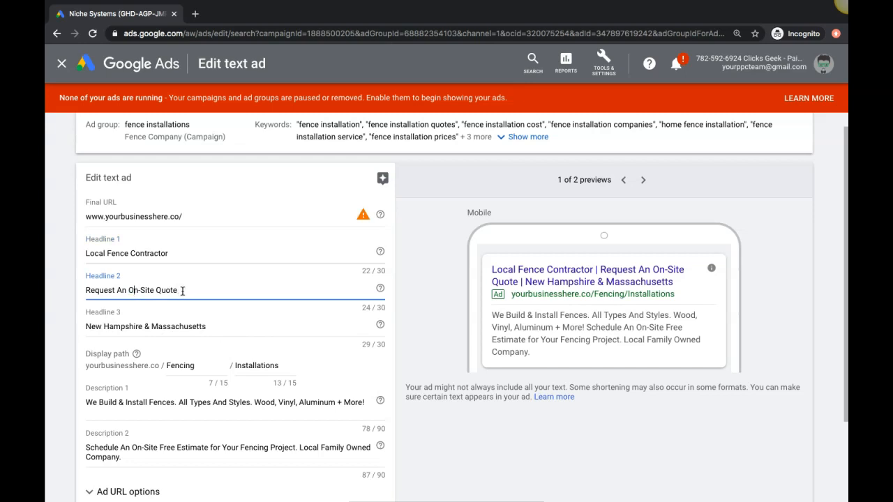
pyautogui.doubleClick(151, 289)
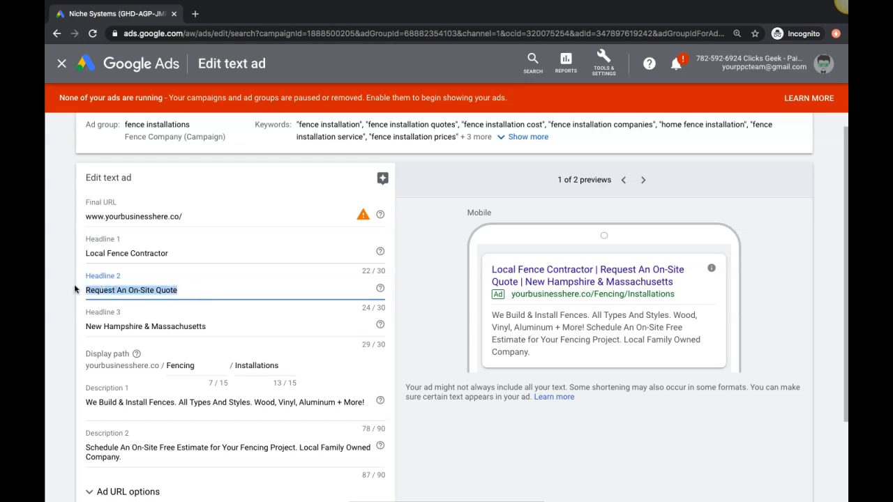
pyautogui.write('C')
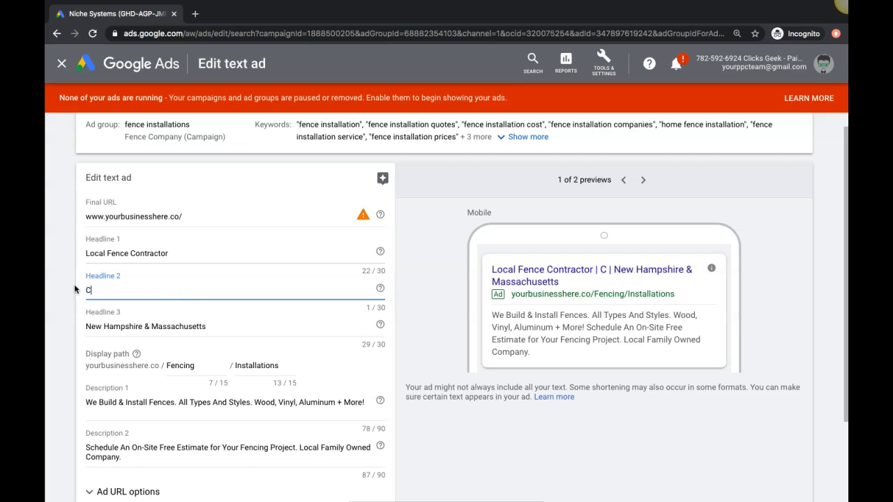
pyautogui.write('all toSchedule')
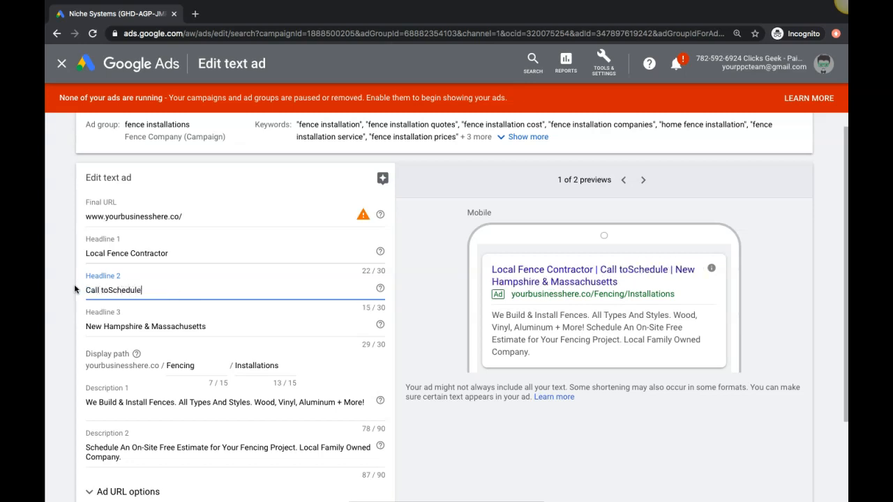
pyautogui.write('Your')
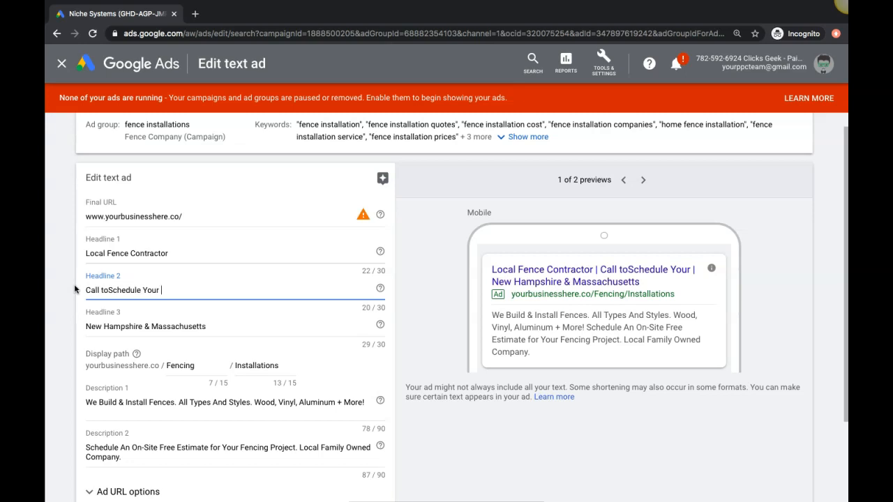
pyautogui.write('Free')
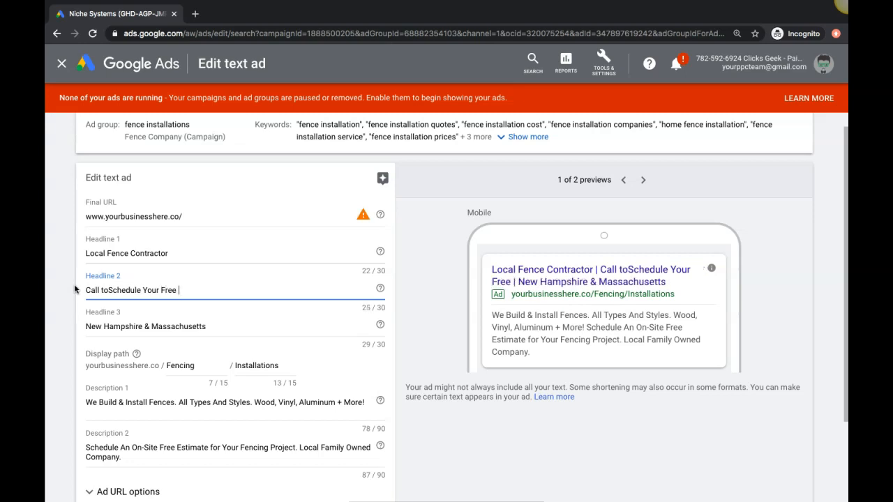
pyautogui.write('Quote')
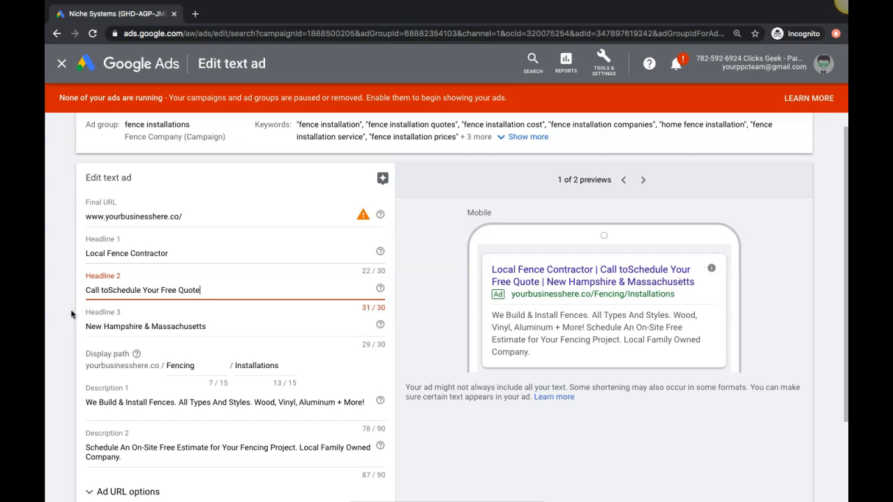
pyautogui.write('" "')
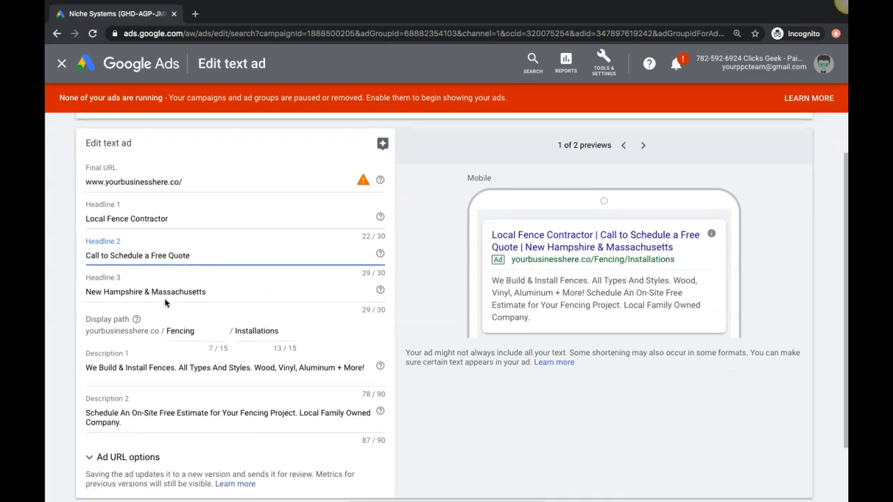
# - Rewrite Headline 1 to "Need a New Fence Installed?"
pyautogui.doubleClick(178, 292)
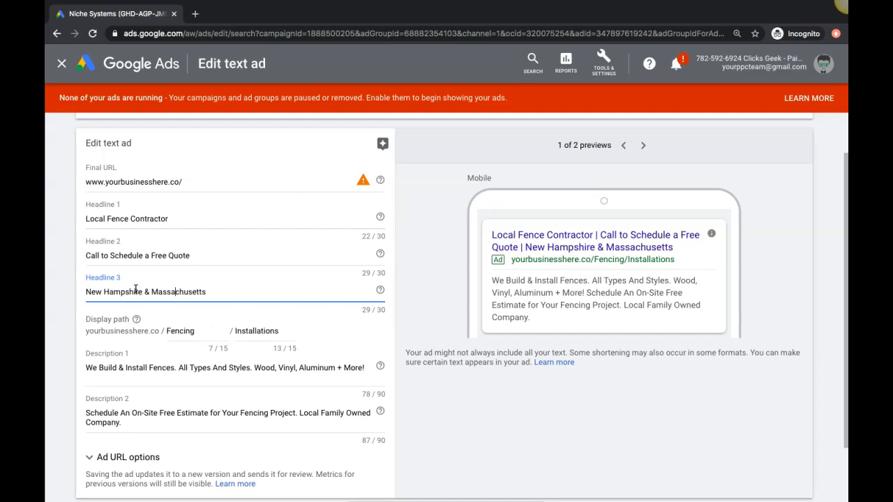
pyautogui.tripleClick(145, 292)
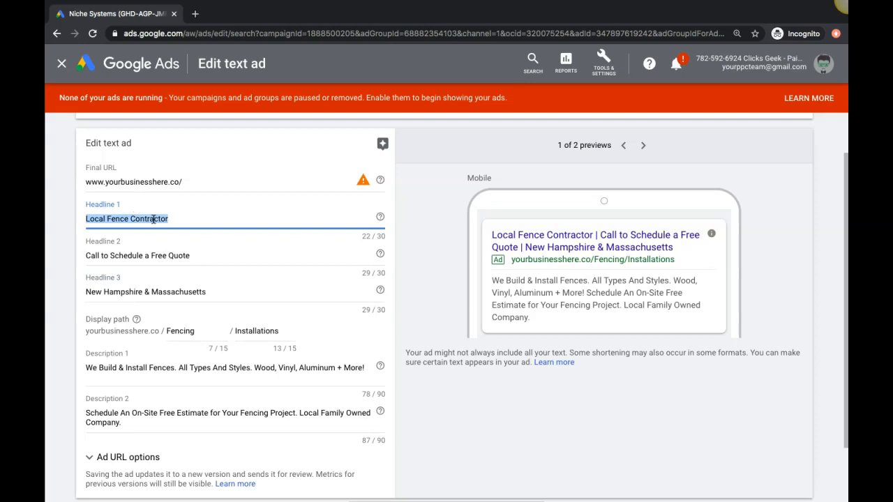
pyautogui.moveTo(181, 240)
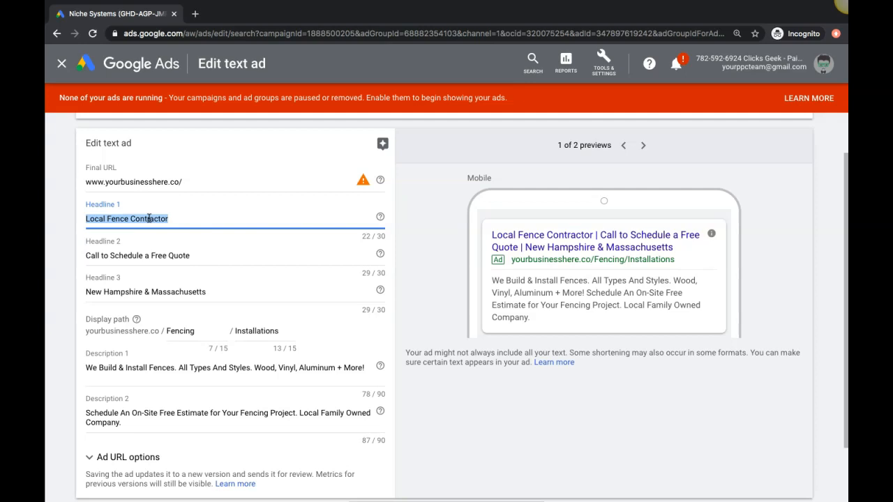
pyautogui.write('Need')
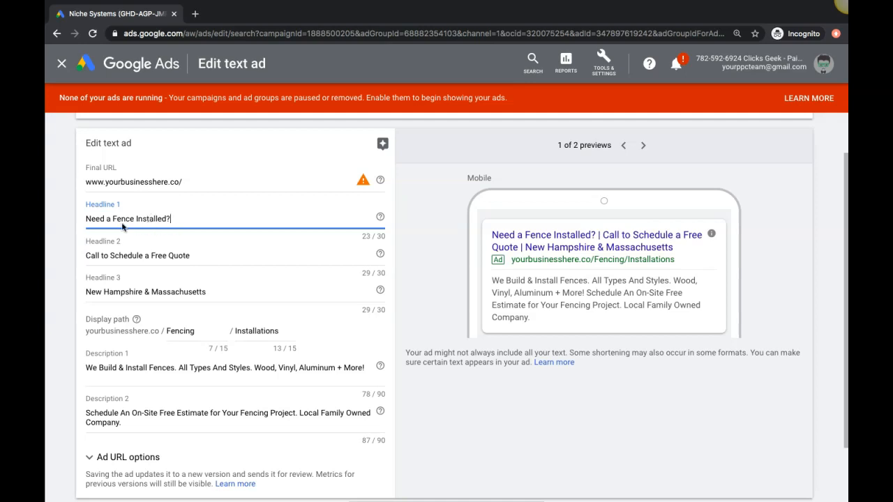
pyautogui.write('New')
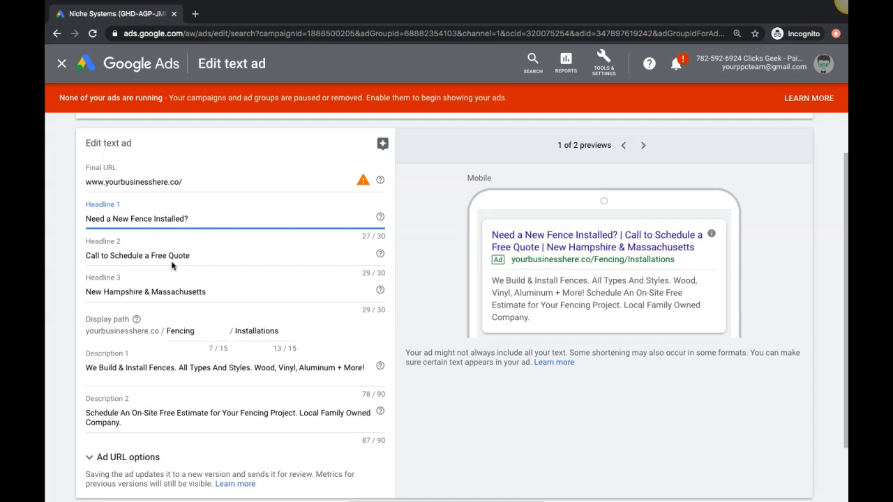
# - Rewrite Headline 3 to "Serving: New Hampshire + More", removing Massachusetts and the ampersand
pyautogui.tripleClick(145, 292)
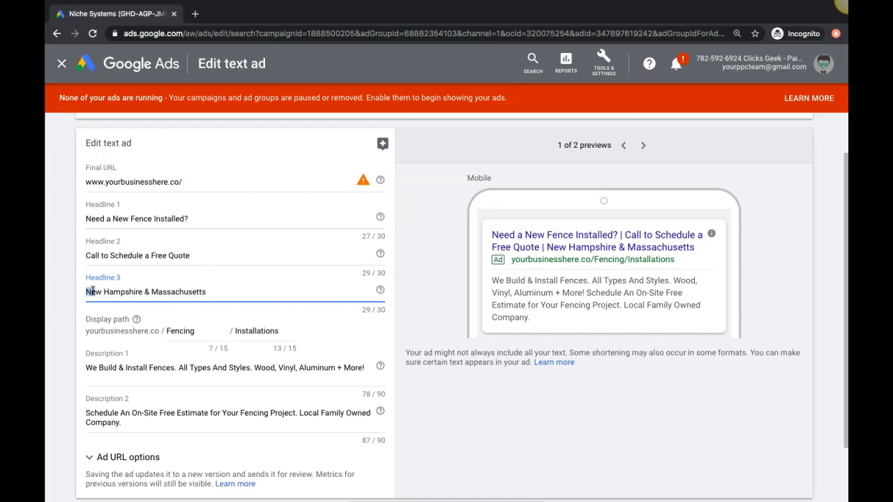
pyautogui.write('Serving:')
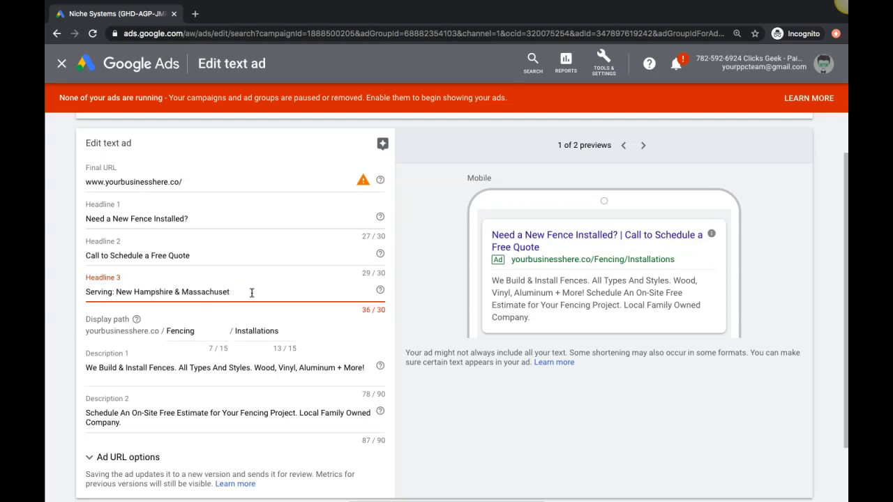
pyautogui.press('backspace')
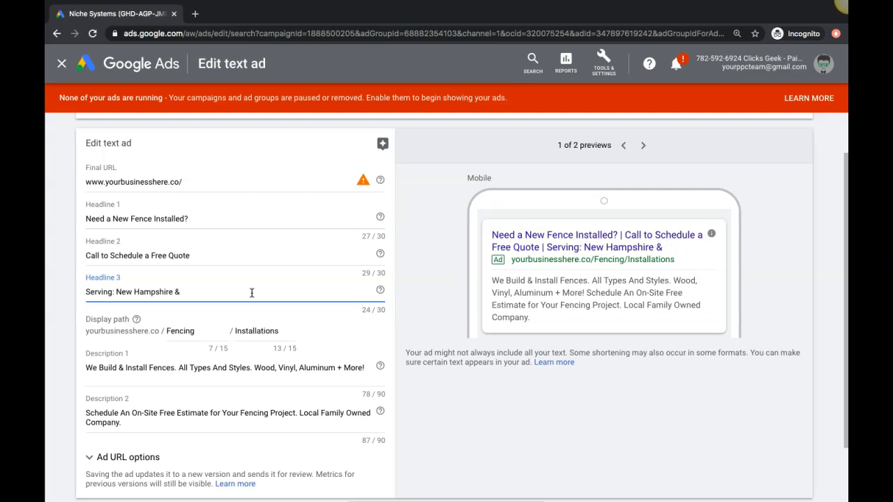
pyautogui.press('Backspace')
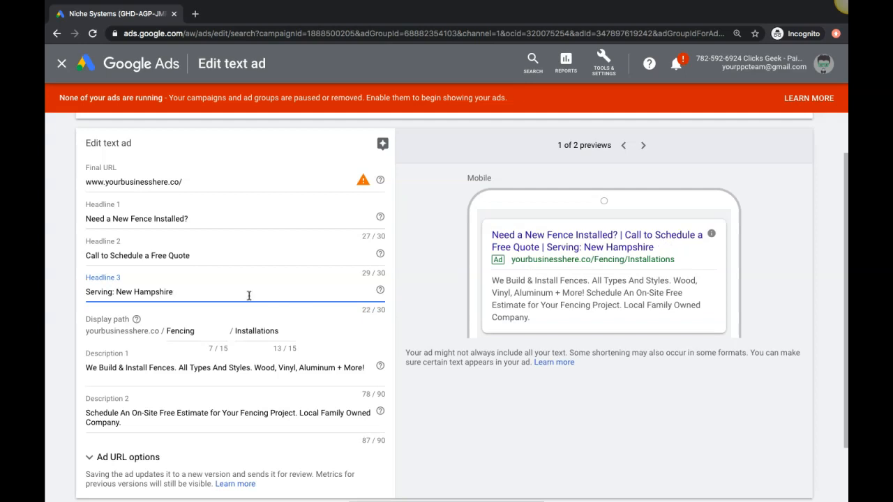
pyautogui.write('+')
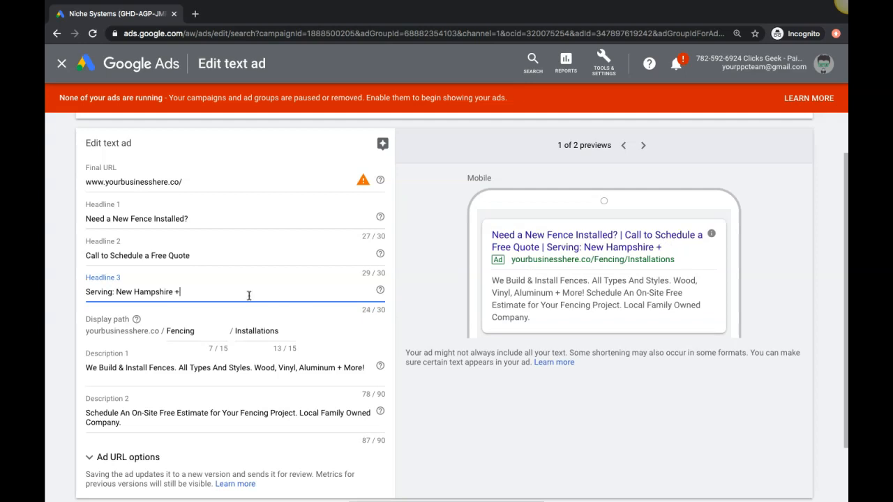
pyautogui.write('More')
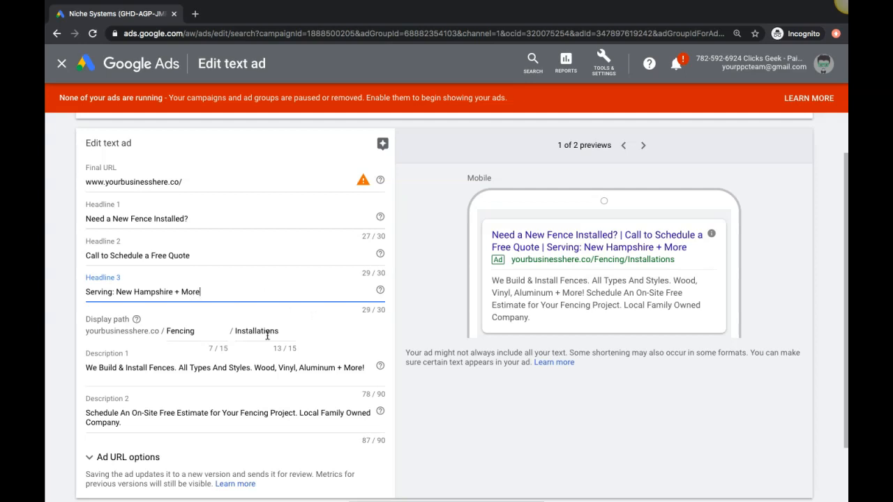
pyautogui.moveTo(205, 329)
pyautogui.write('e')
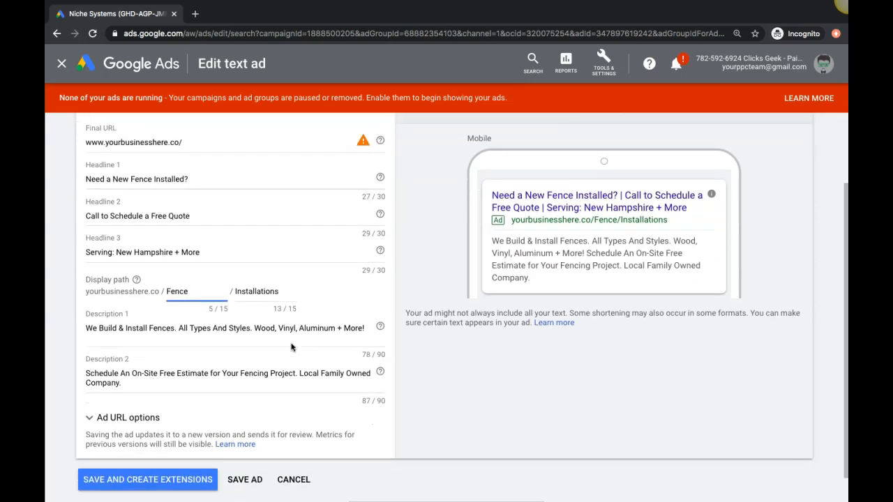
# - Append "Click The Phone Number Below to Call Us!" to Description 1
pyautogui.scroll(-3)
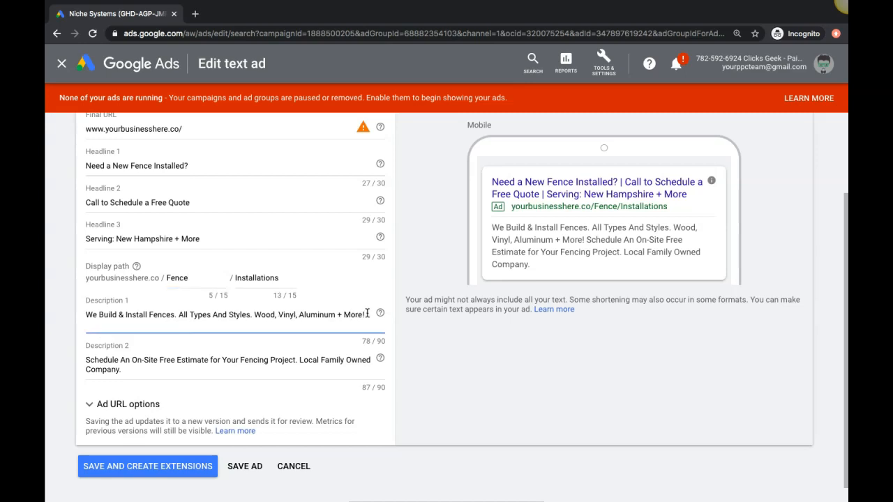
pyautogui.write('Click The')
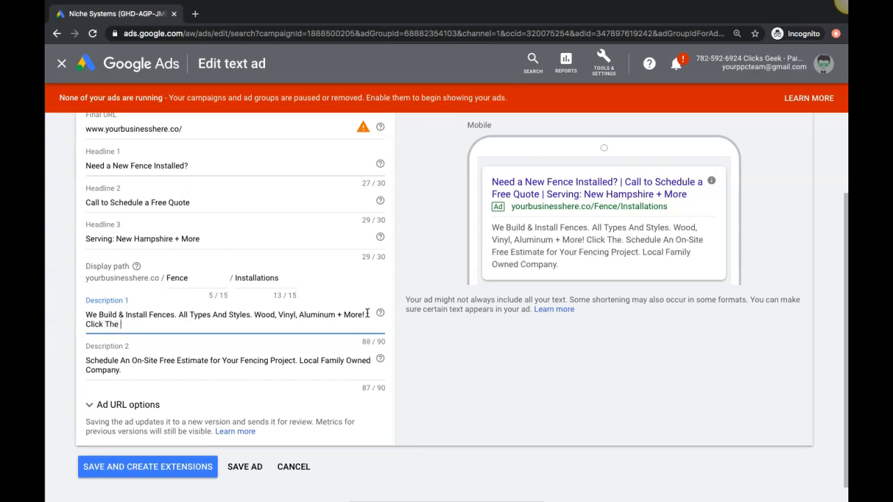
pyautogui.write('Number B')
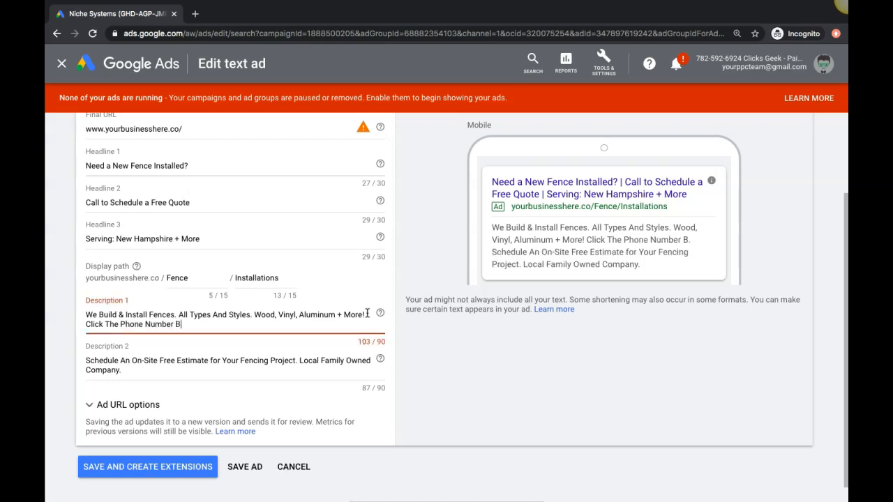
pyautogui.write('elow to Call Us')
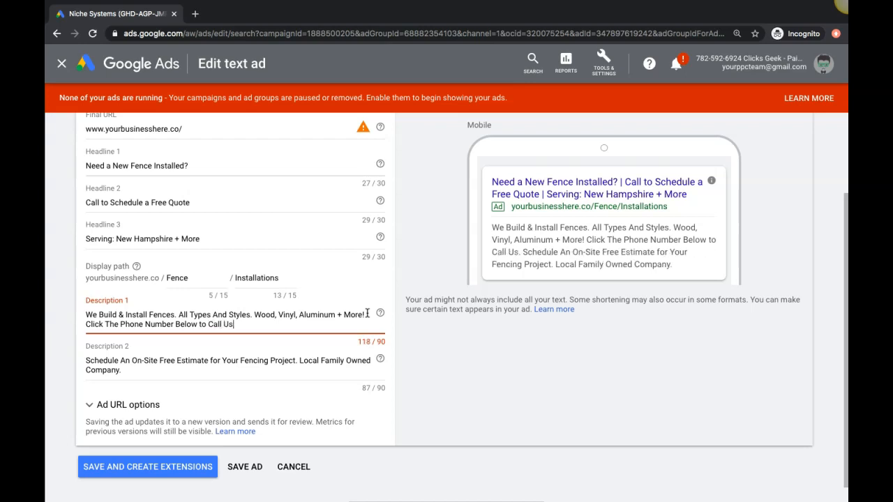
pyautogui.write('!')
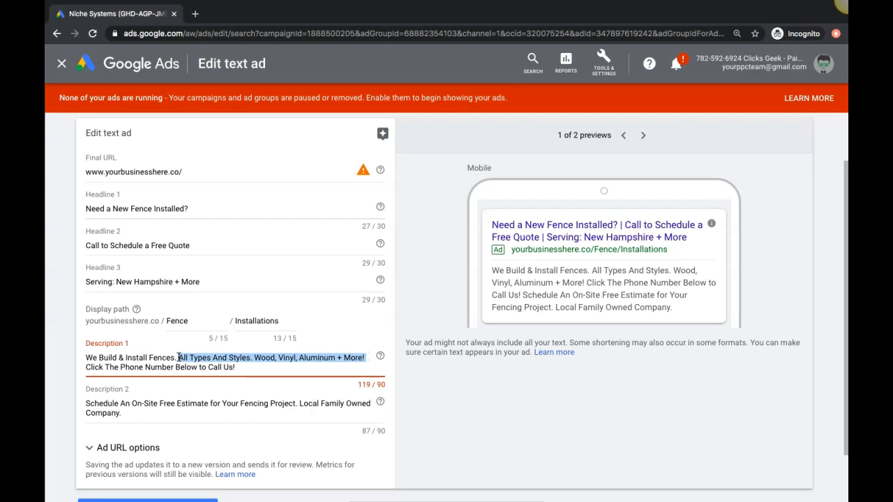
# - Trim Description 1 to "We Build & Install Fences. Click The Phone Number Below to Call Us!" and check the mobile preview
pyautogui.press('Delete')
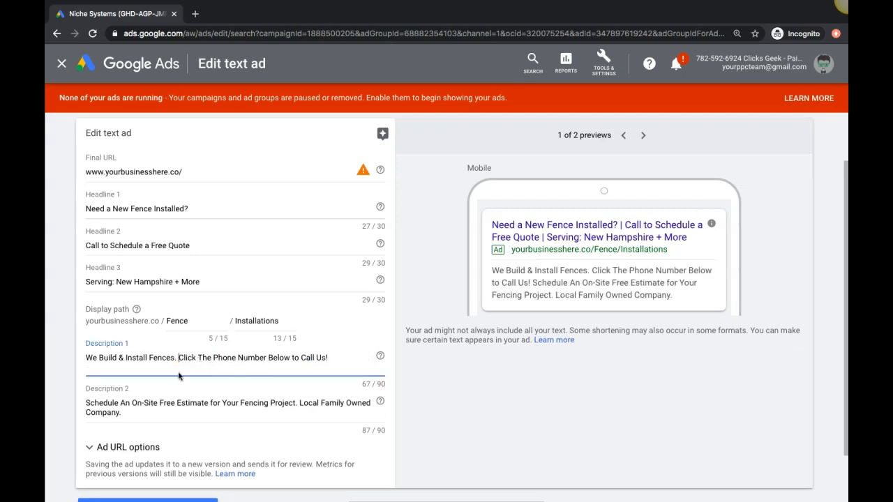
pyautogui.moveTo(193, 222)
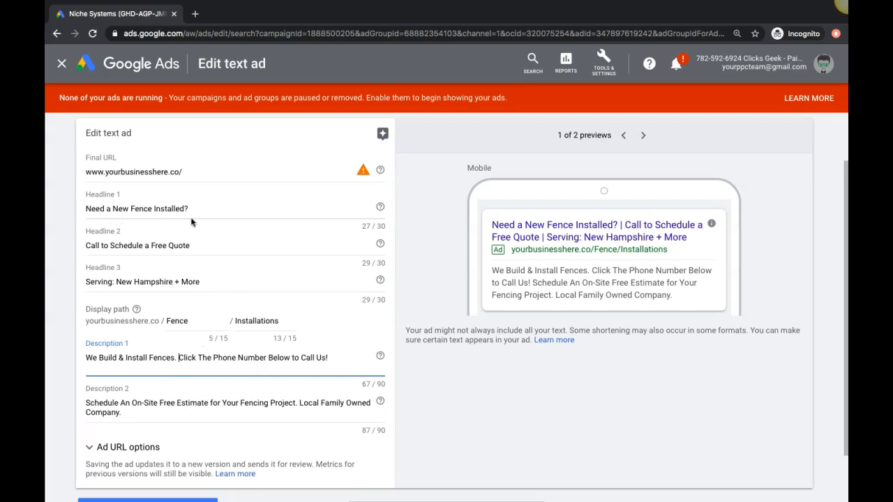
pyautogui.moveTo(99, 238)
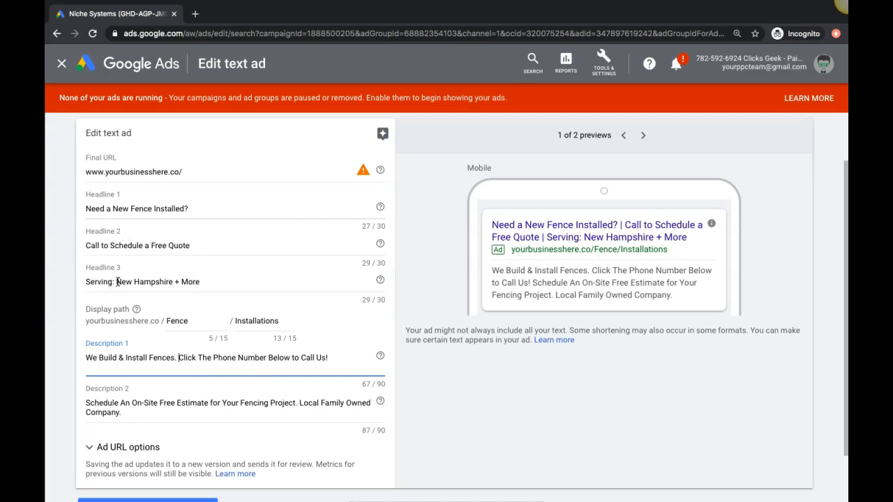
pyautogui.moveTo(173, 218)
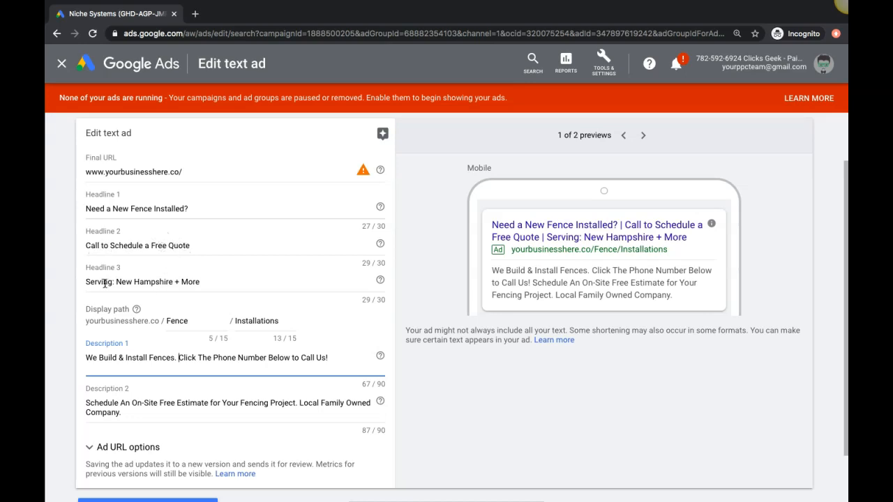
pyautogui.moveTo(236, 321)
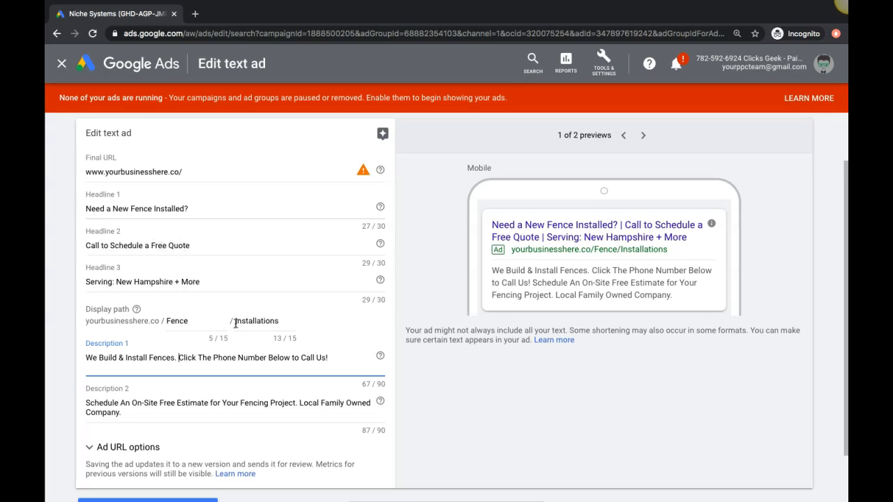
pyautogui.scroll(-3)
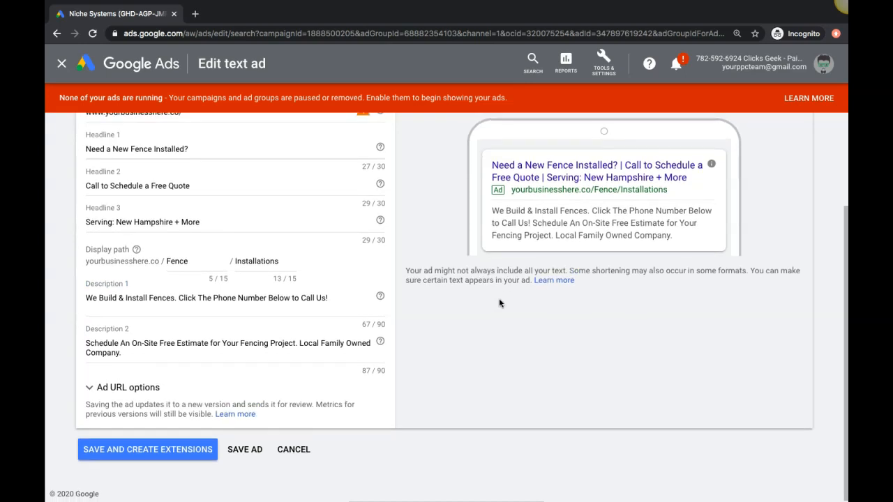
pyautogui.moveTo(531, 271)
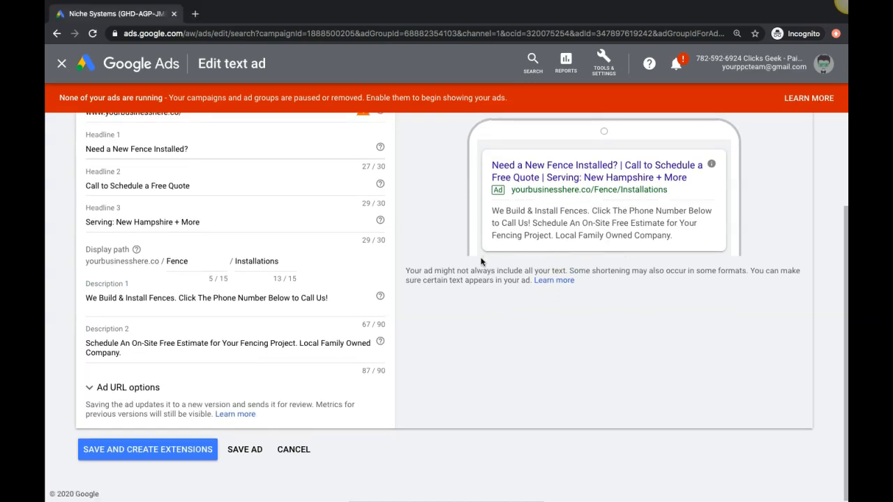
pyautogui.moveTo(529, 265)
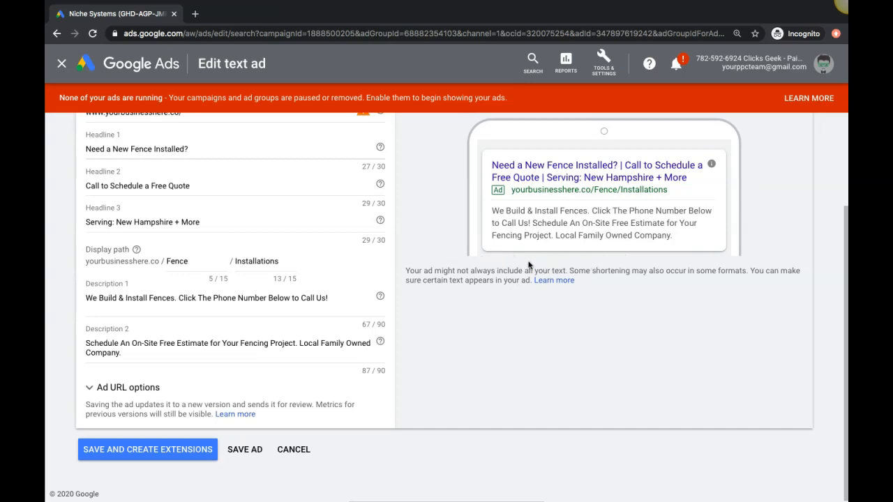
pyautogui.moveTo(518, 299)
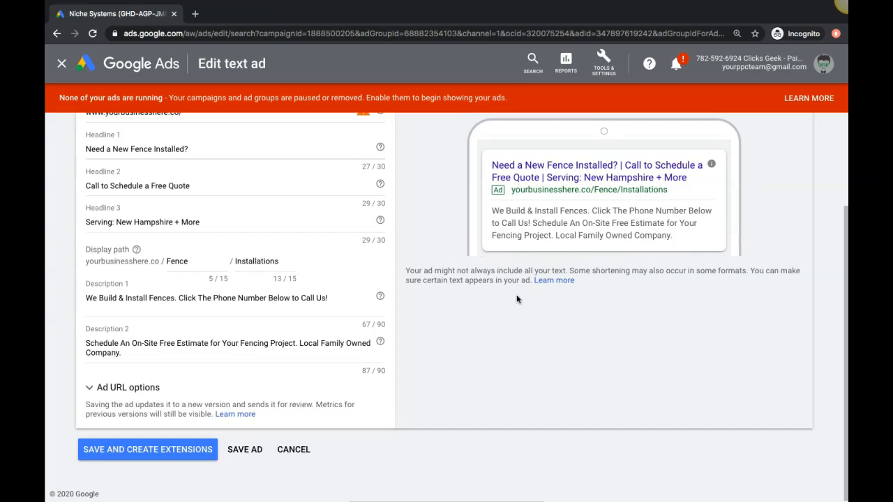
pyautogui.moveTo(564, 249)
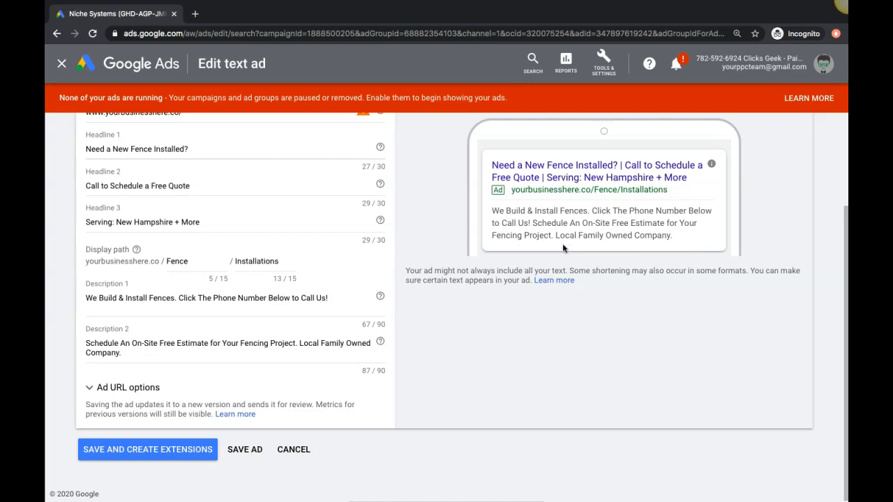
# - Save the call-to-action ad, then view the ad group settings and the campaign list
pyautogui.click(221, 343)
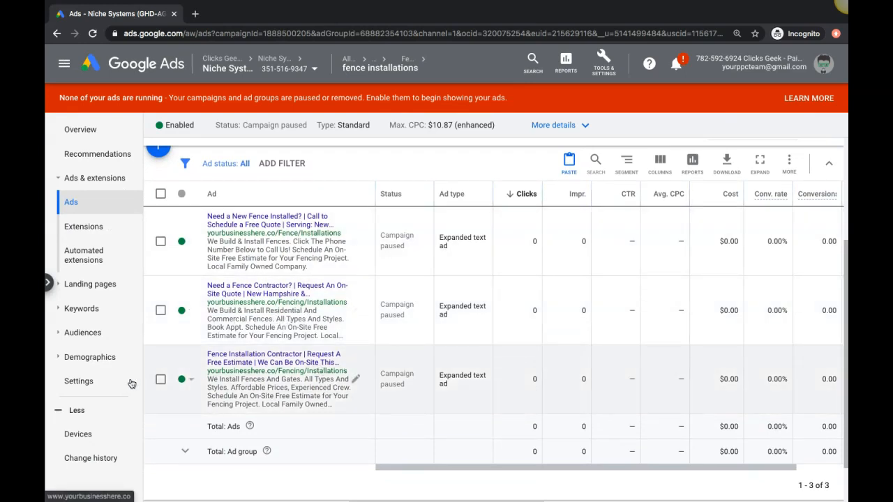
pyautogui.click(78, 379)
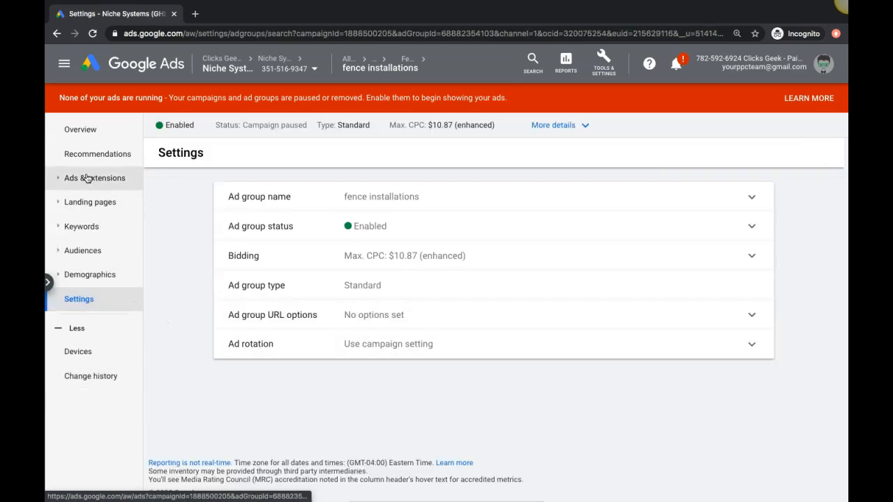
pyautogui.click(81, 128)
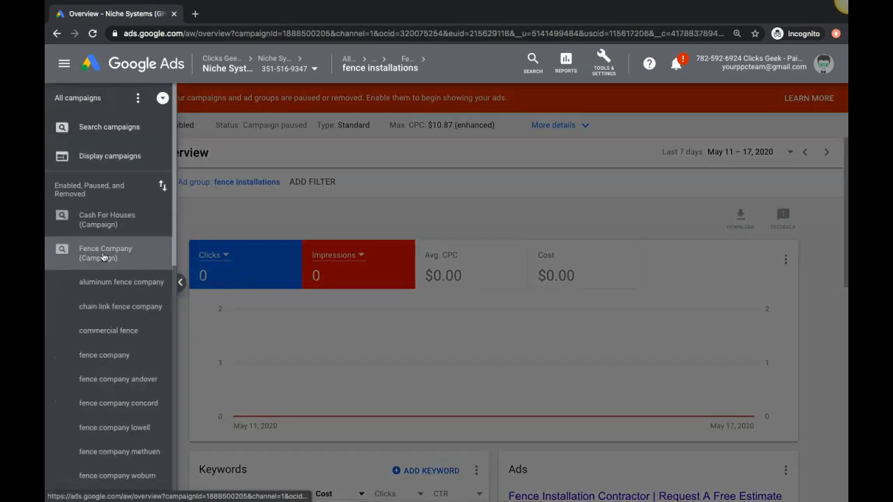
# - Confirm the Fence Company campaign's ad rotation is Optimize: Prefer best performing ads
pyautogui.click(106, 253)
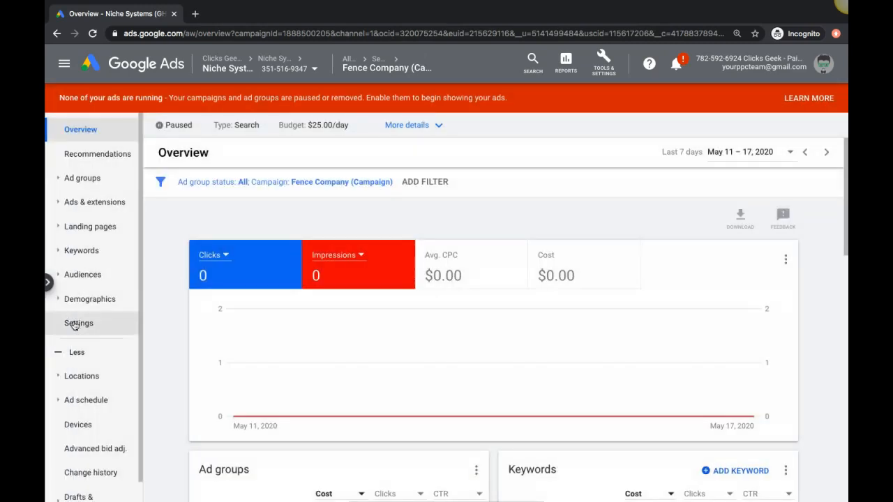
pyautogui.click(78, 324)
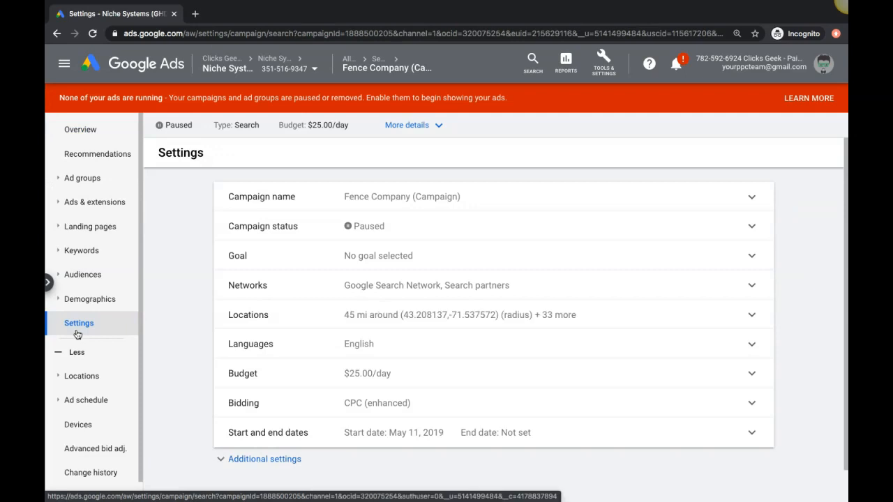
pyautogui.scroll(-3)
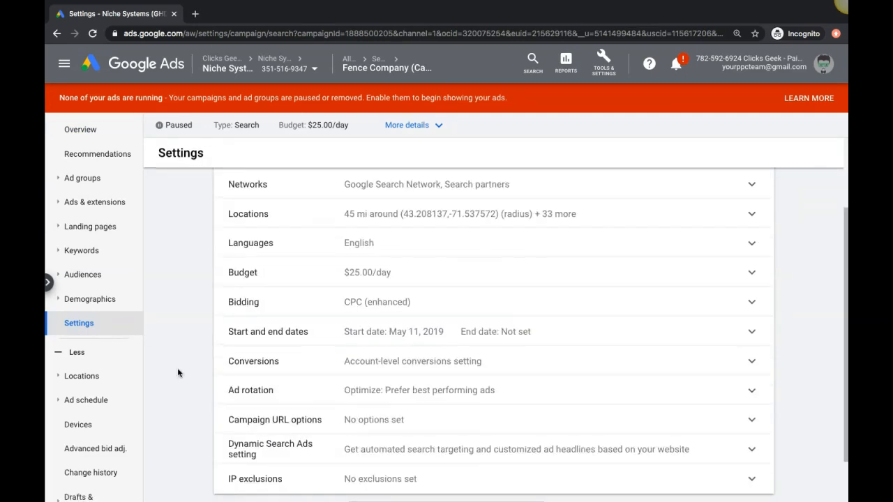
pyautogui.click(750, 391)
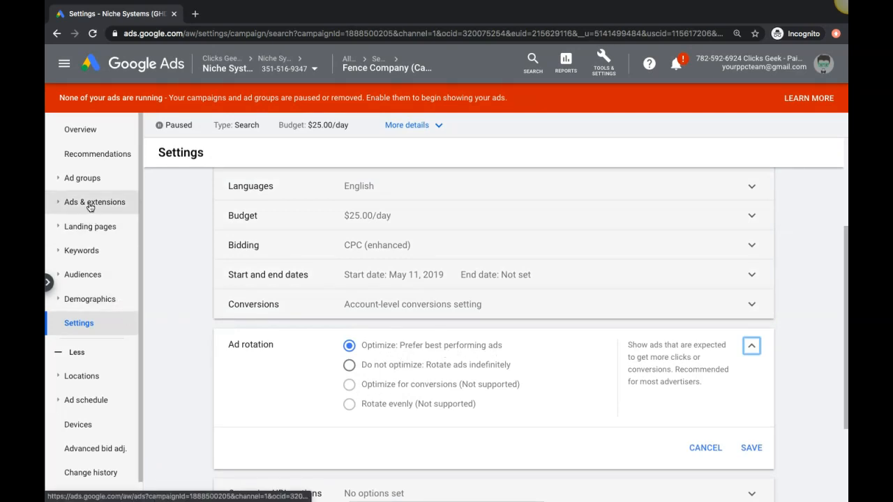
# - List the campaign's ad groups and scroll to fence installations
pyautogui.click(81, 179)
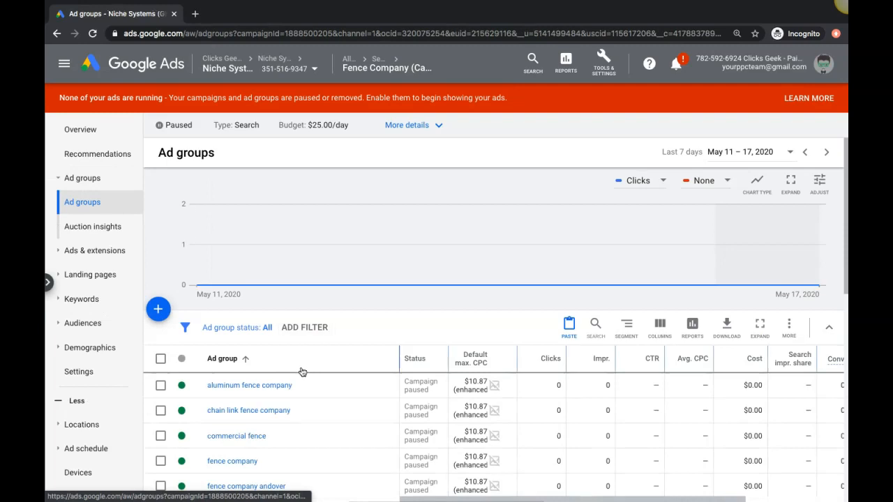
pyautogui.scroll(-3)
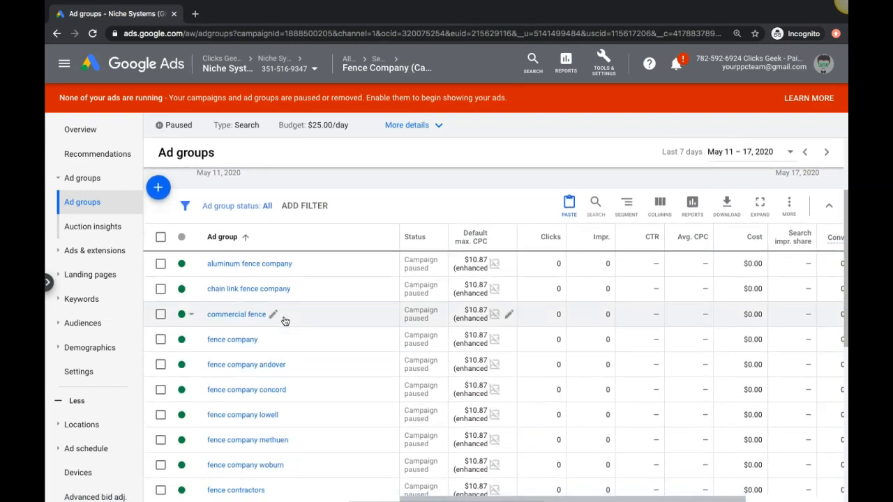
pyautogui.scroll(-3)
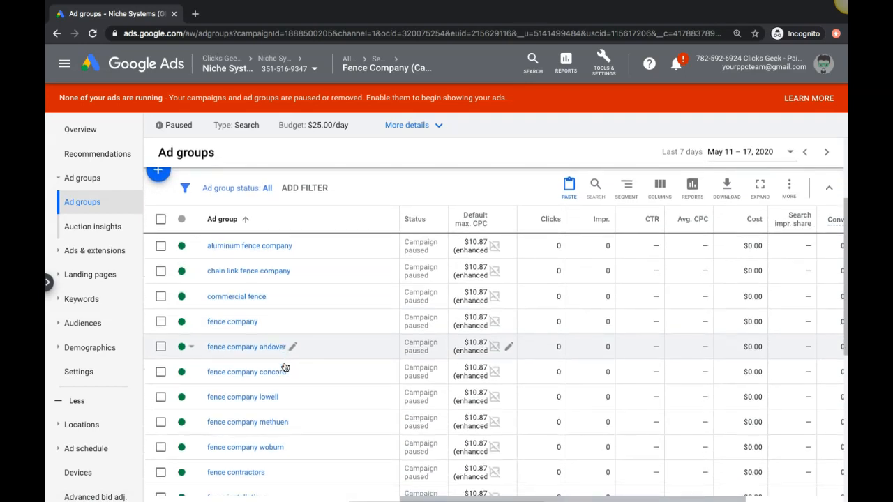
pyautogui.moveTo(305, 332)
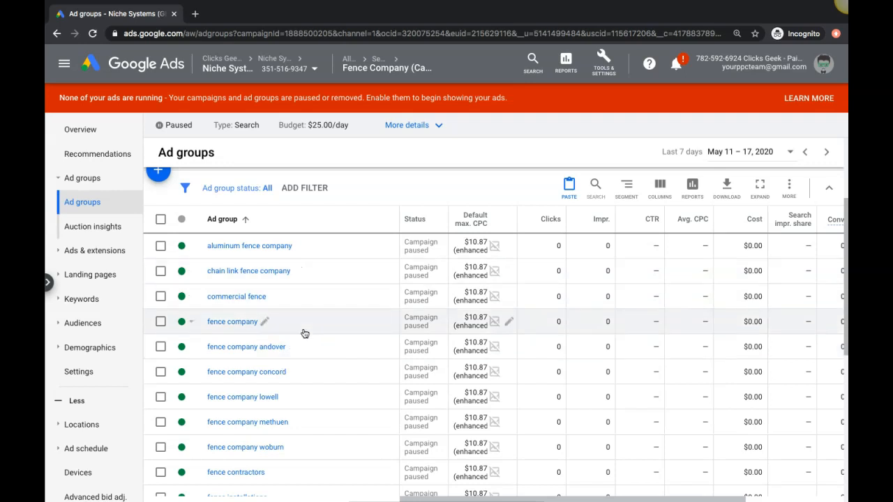
pyautogui.scroll(-3)
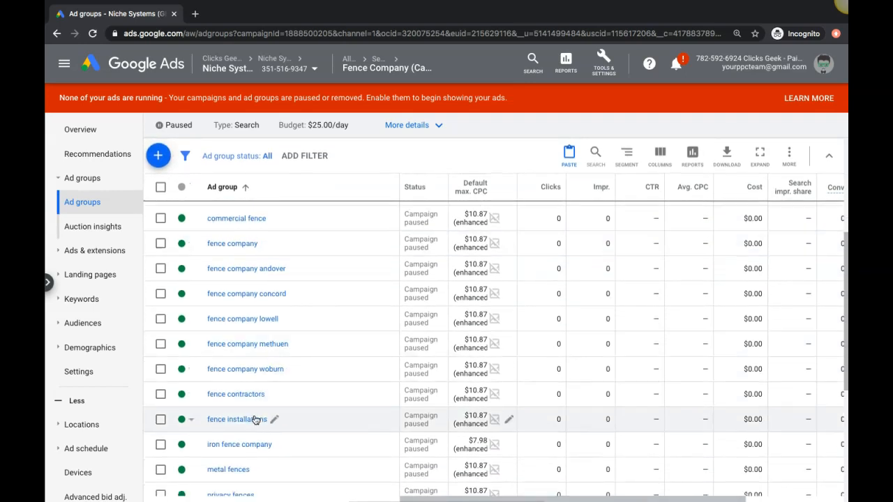
# - Return to the fence installations ad group's list of three text ads
pyautogui.click(237, 418)
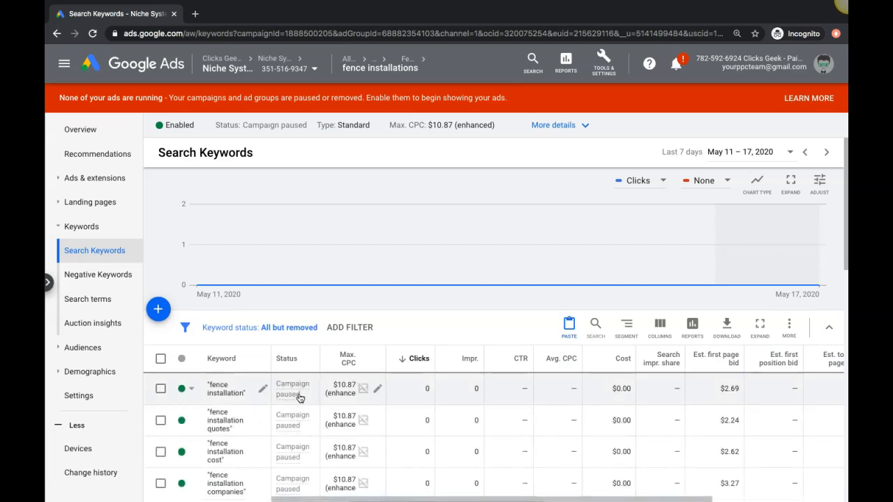
pyautogui.click(95, 178)
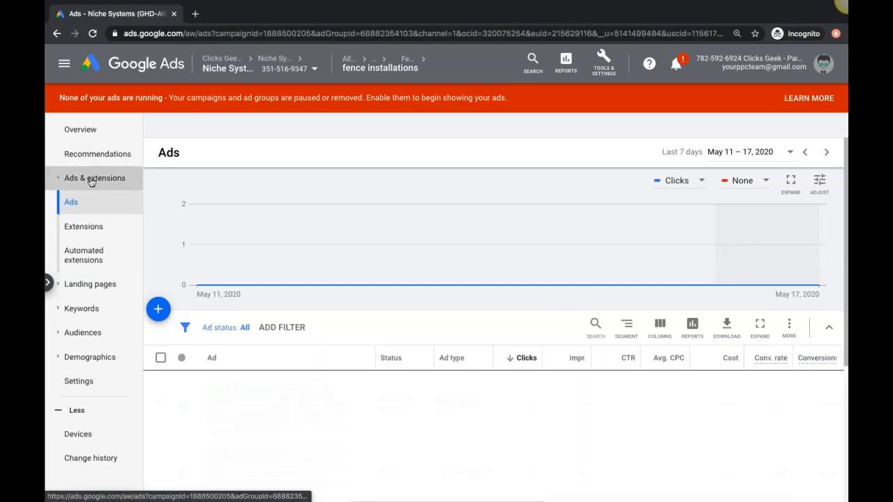
pyautogui.scroll(-3)
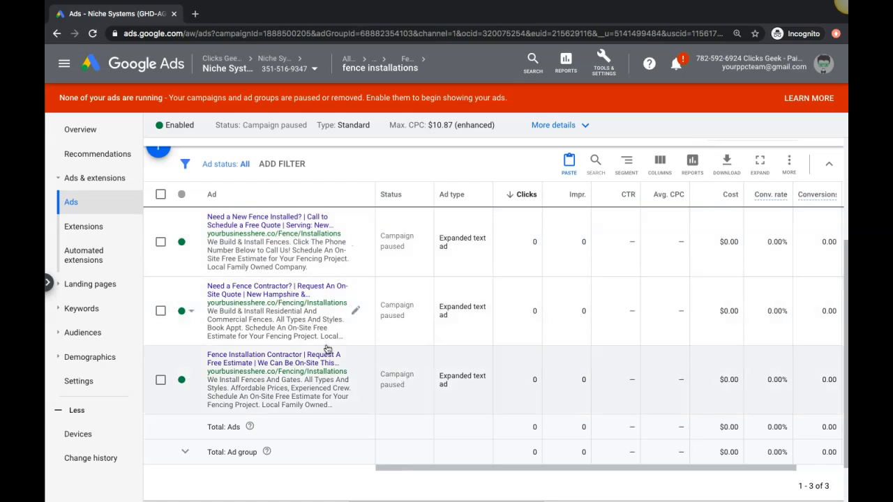
pyautogui.moveTo(335, 383)
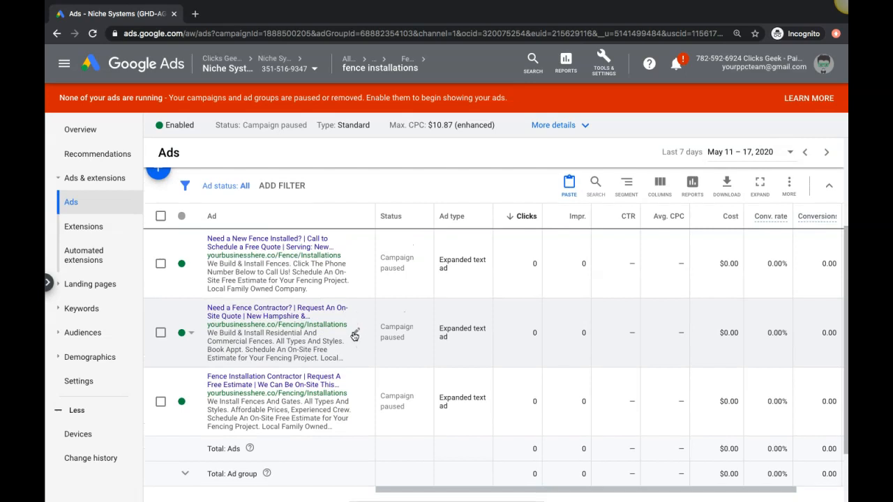
# - Open the second ad, "Need a Fence Contractor?", for editing and view its mobile preview
pyautogui.click(277, 313)
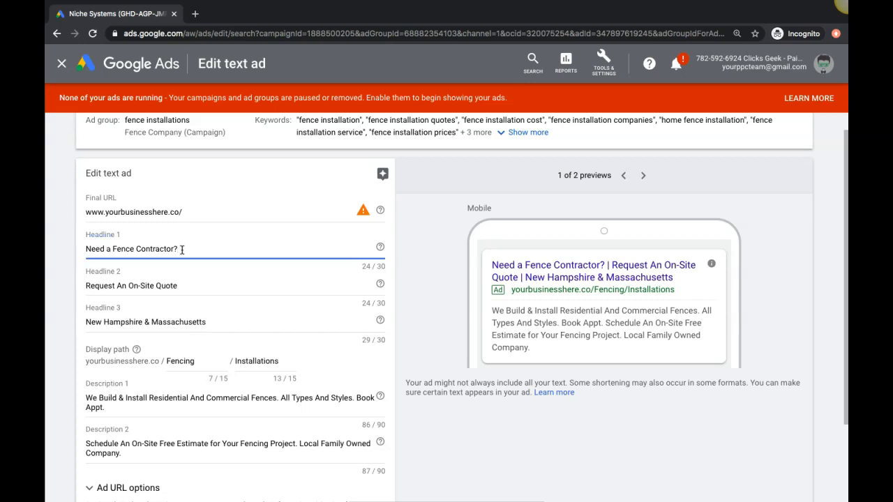
pyautogui.scroll(-3)
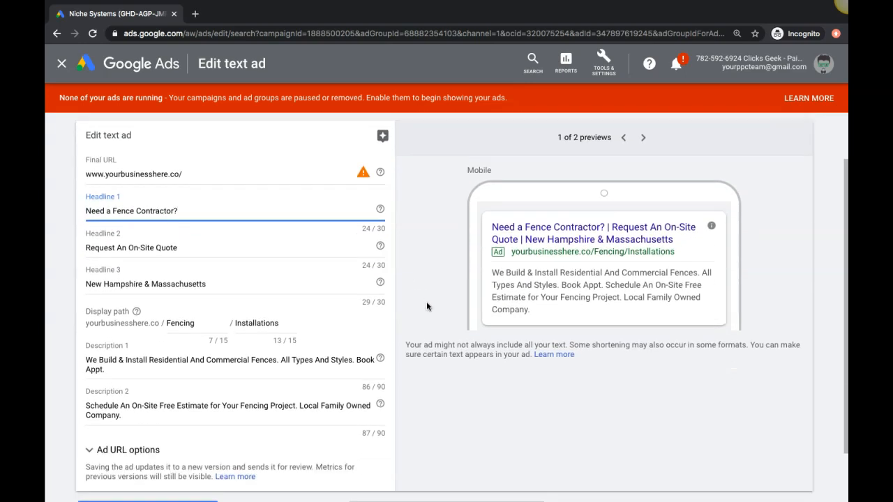
pyautogui.scroll(-3)
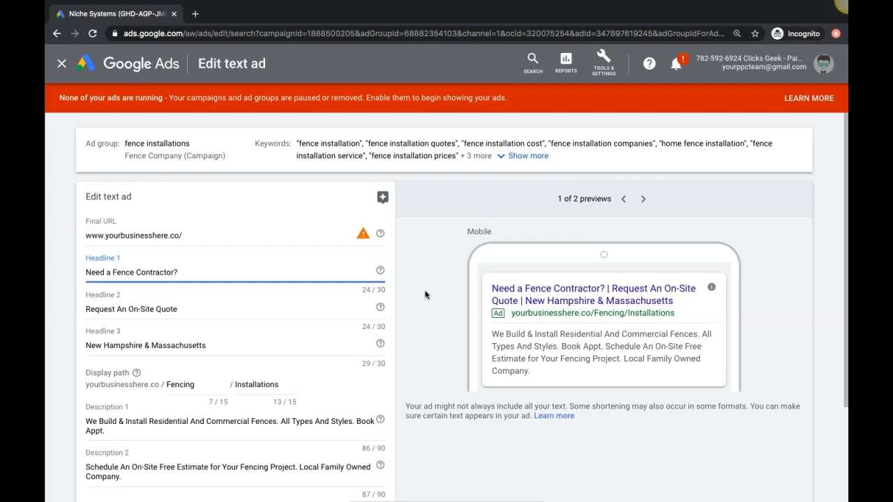
pyautogui.scroll(-3)
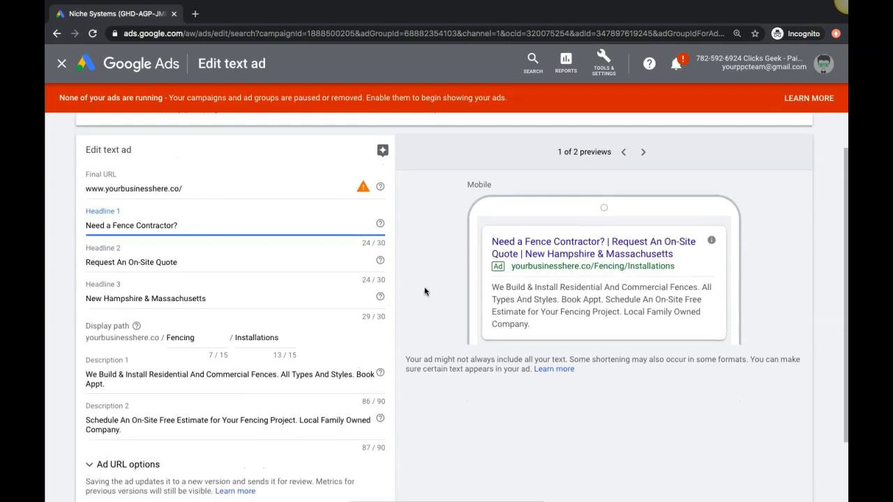
pyautogui.scroll(-3)
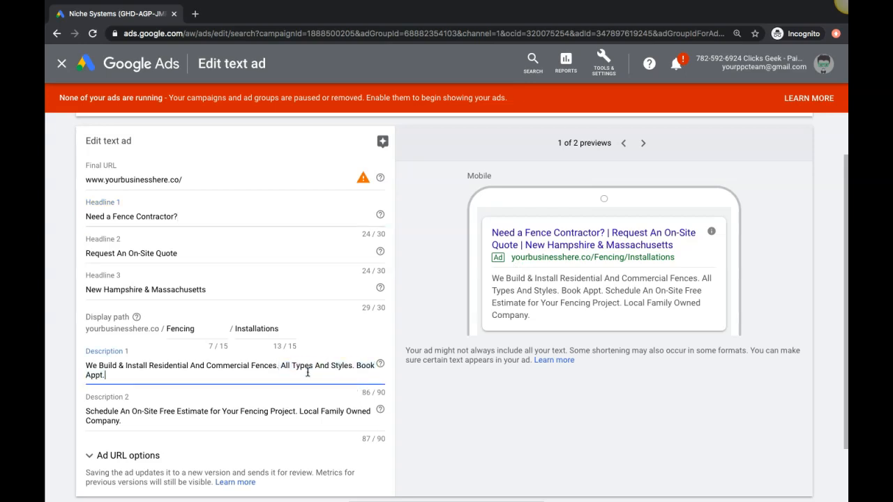
pyautogui.moveTo(206, 371)
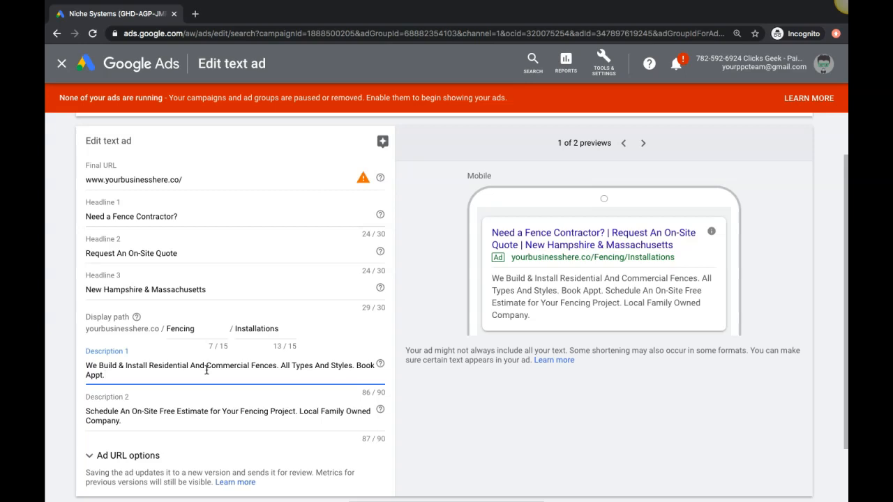
pyautogui.click(105, 375)
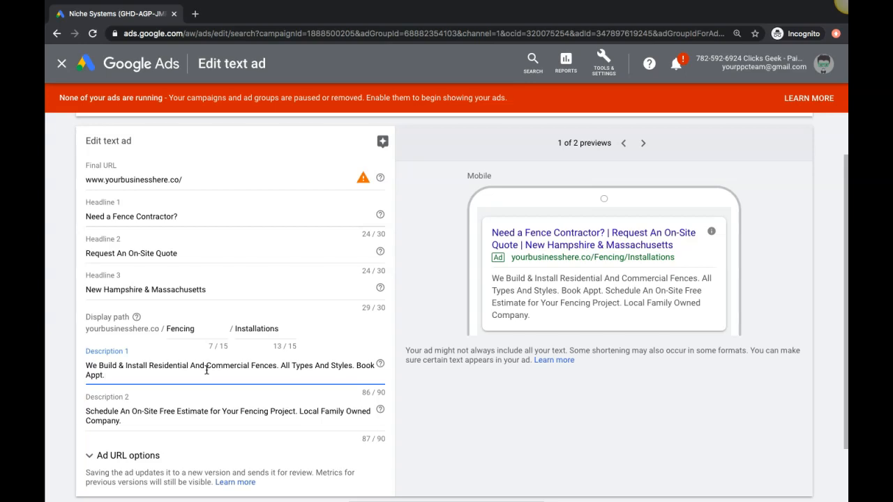
pyautogui.click(106, 374)
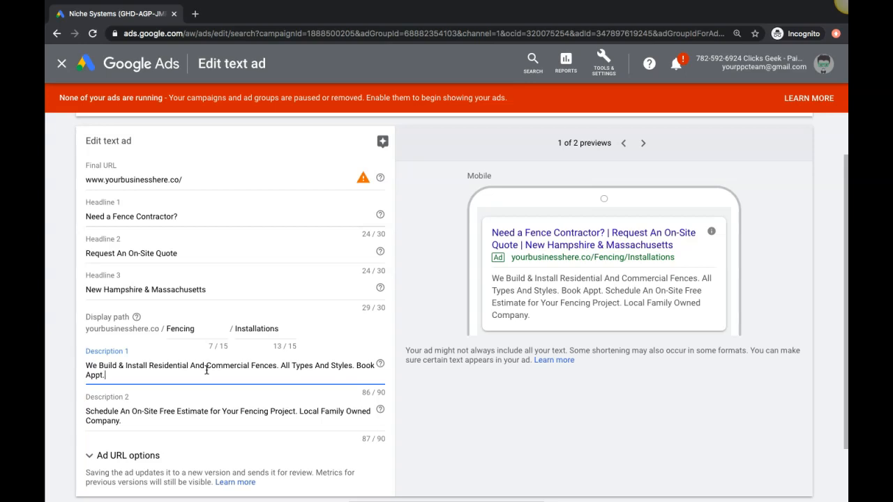